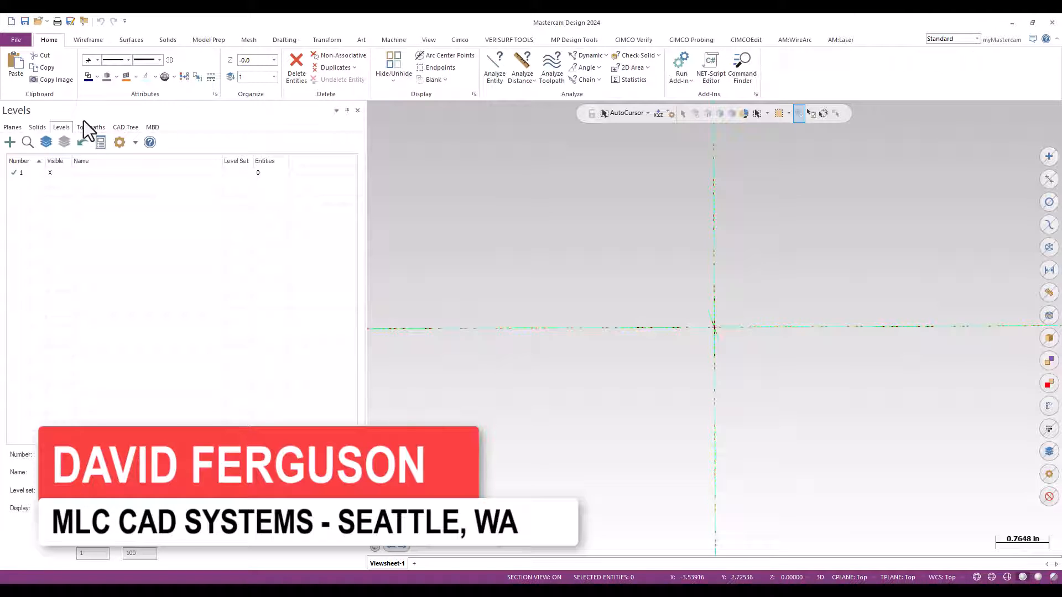
From the Toolpaths manager, add a Nesting operation to the mill toolpath group.
{"action": "left_click", "coordinate": [92, 126]}
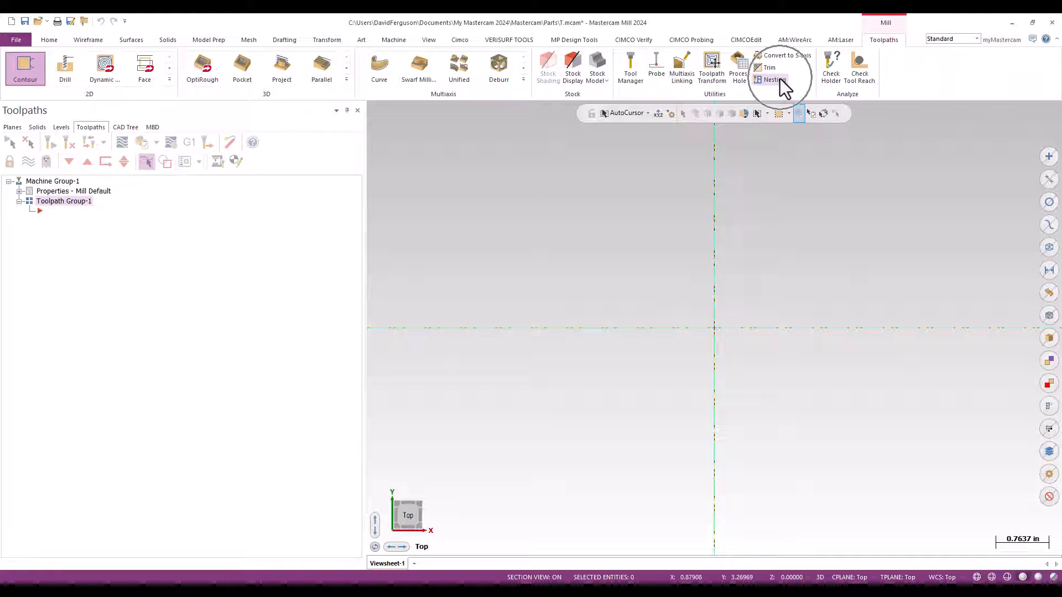
{"action": "left_click", "coordinate": [770, 79]}
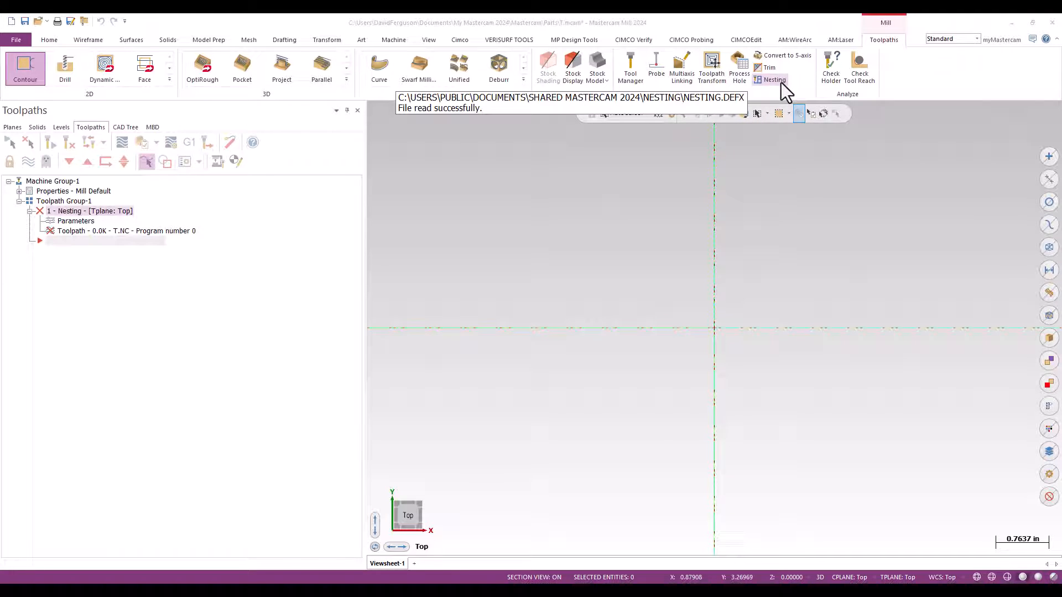
Open Nesting, check the 96 x 48 sheet with 2.0 margin, then return to Parts.
{"action": "left_click", "coordinate": [774, 80]}
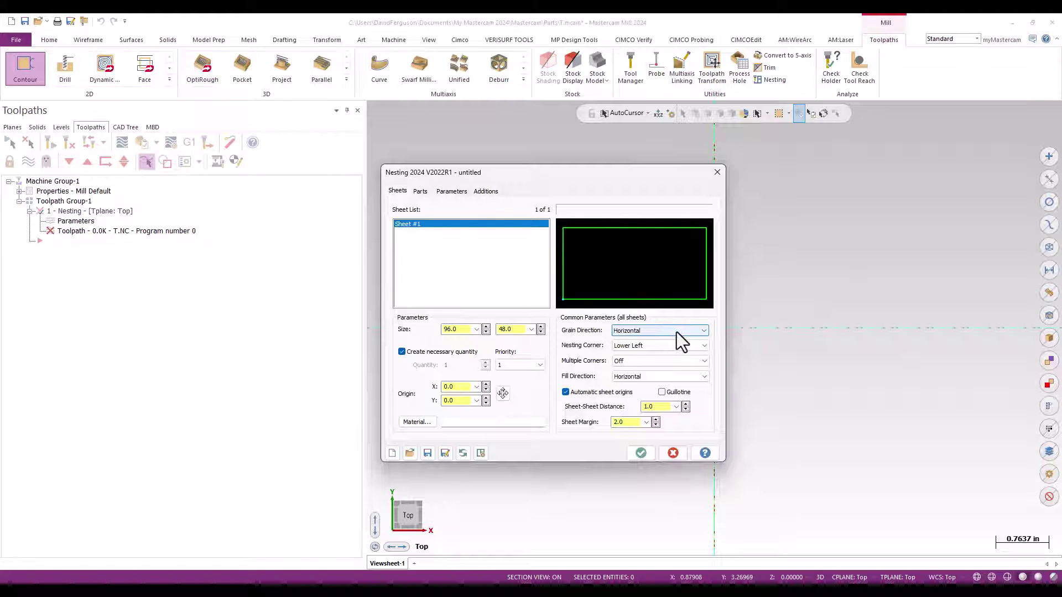
{"action": "mouse_move", "coordinate": [450, 237]}
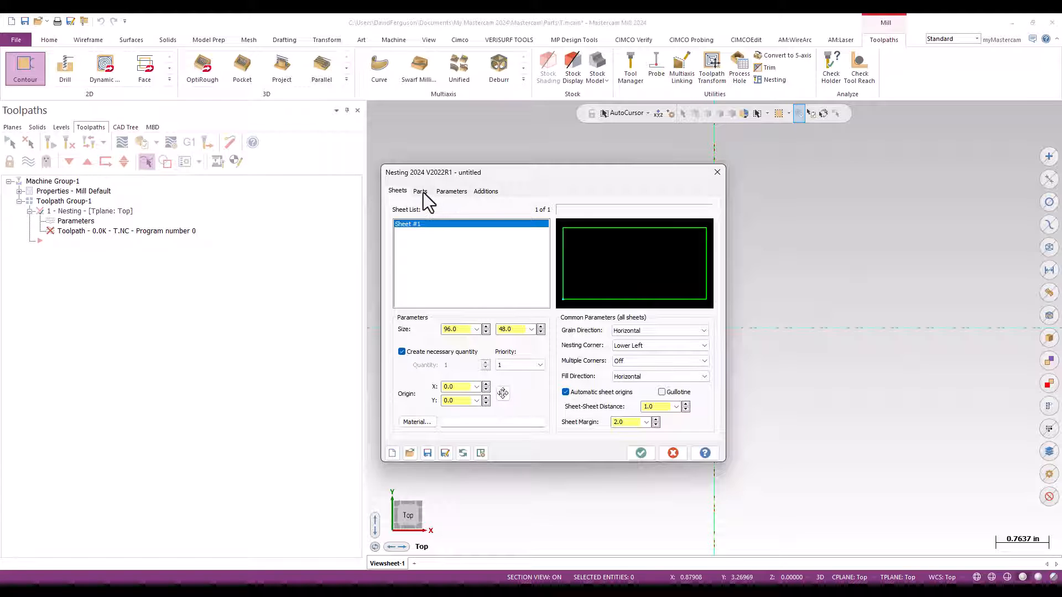
{"action": "left_click", "coordinate": [420, 191]}
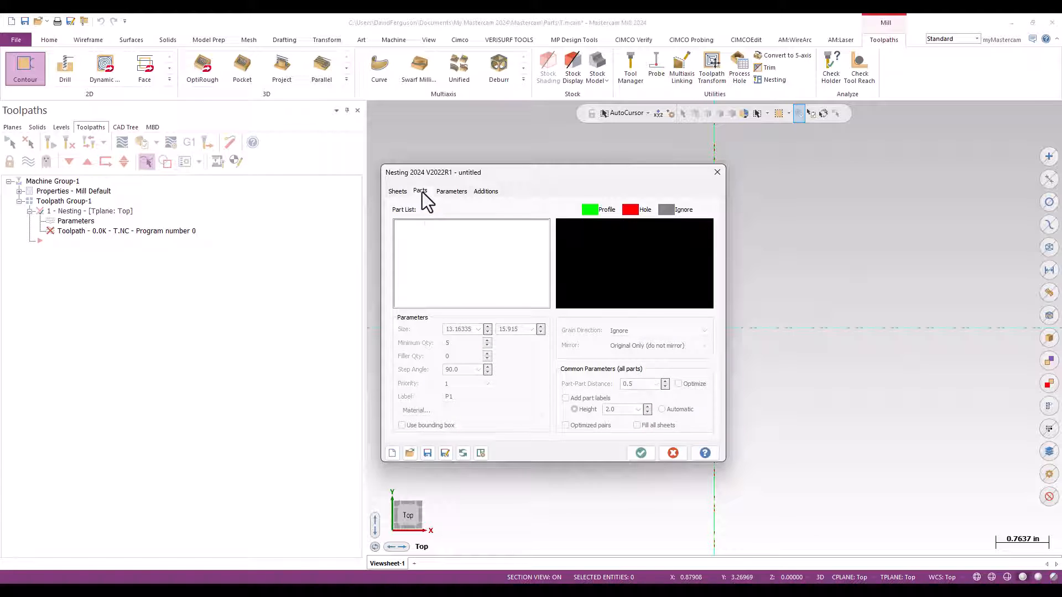
{"action": "mouse_move", "coordinate": [452, 246]}
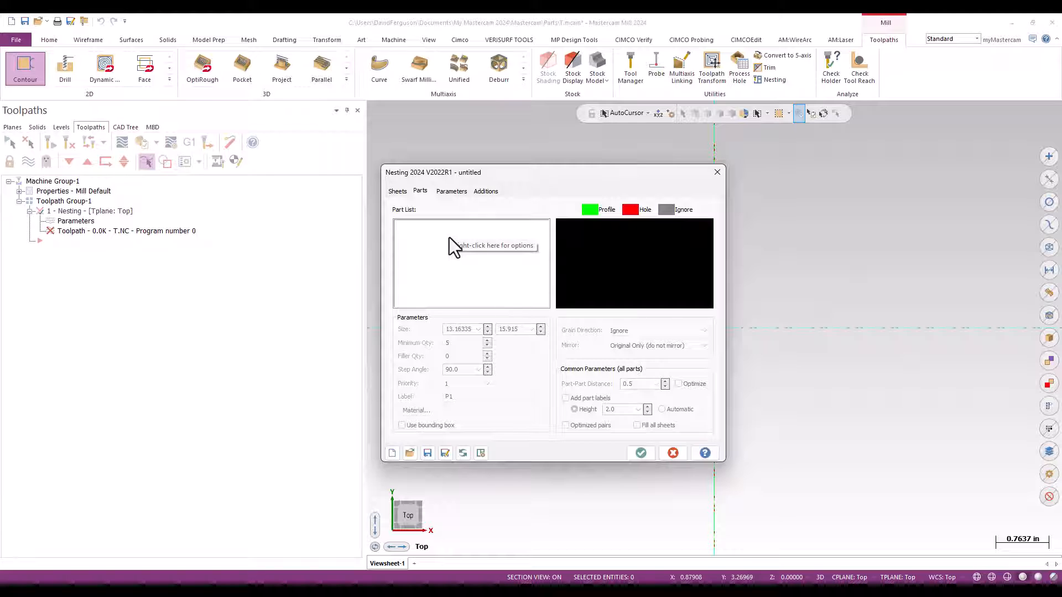
{"action": "left_click", "coordinate": [397, 191]}
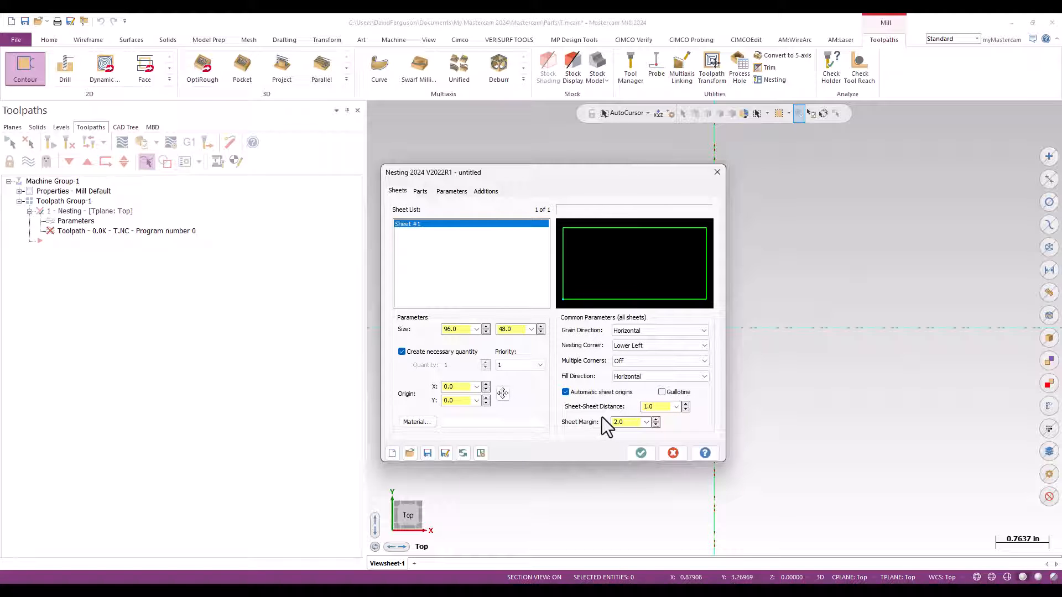
{"action": "left_click", "coordinate": [627, 422]}
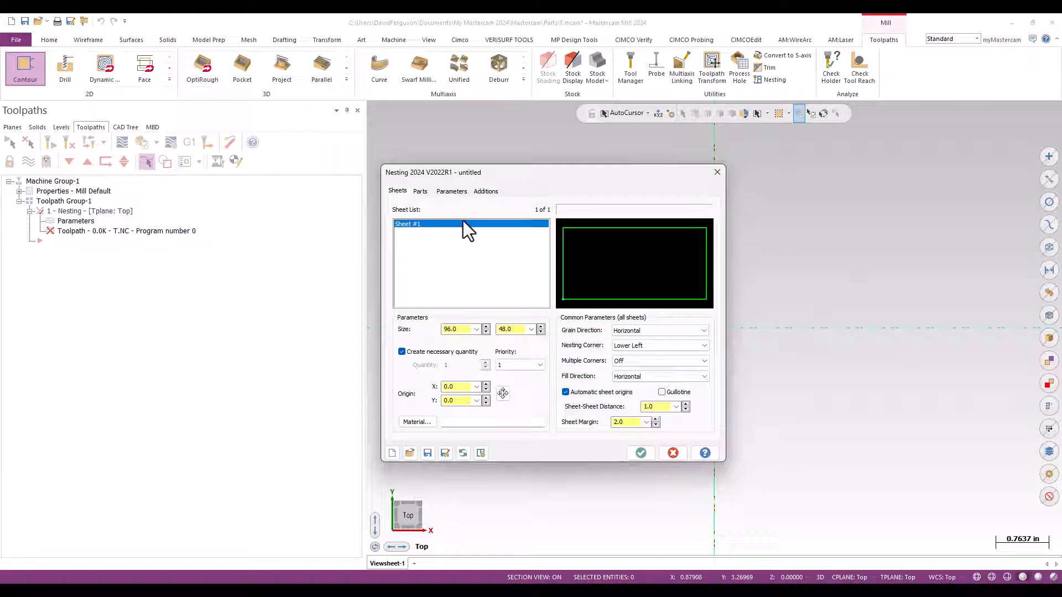
{"action": "mouse_move", "coordinate": [711, 419]}
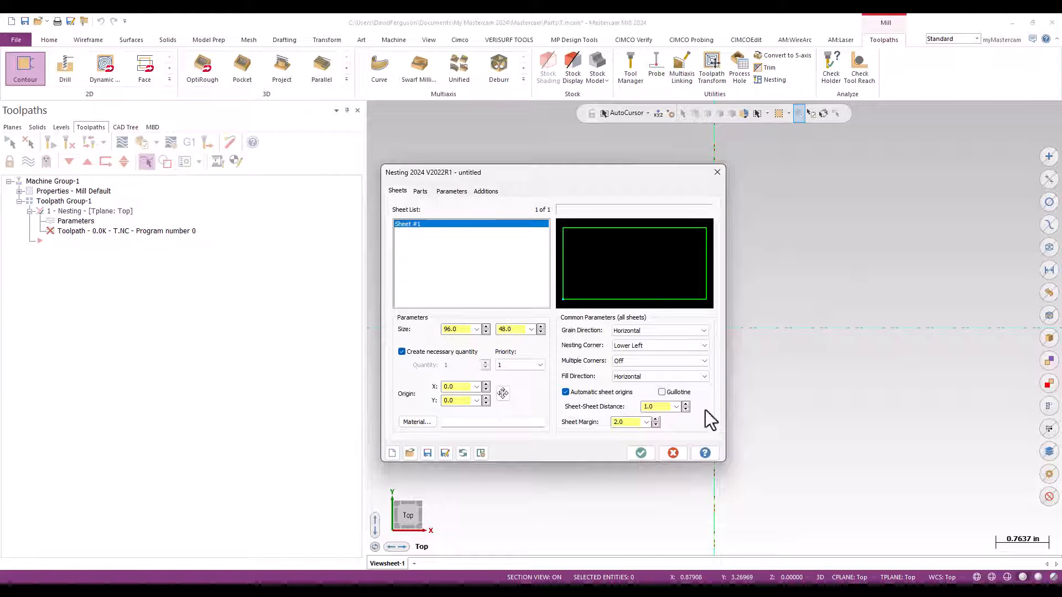
{"action": "left_click", "coordinate": [419, 191]}
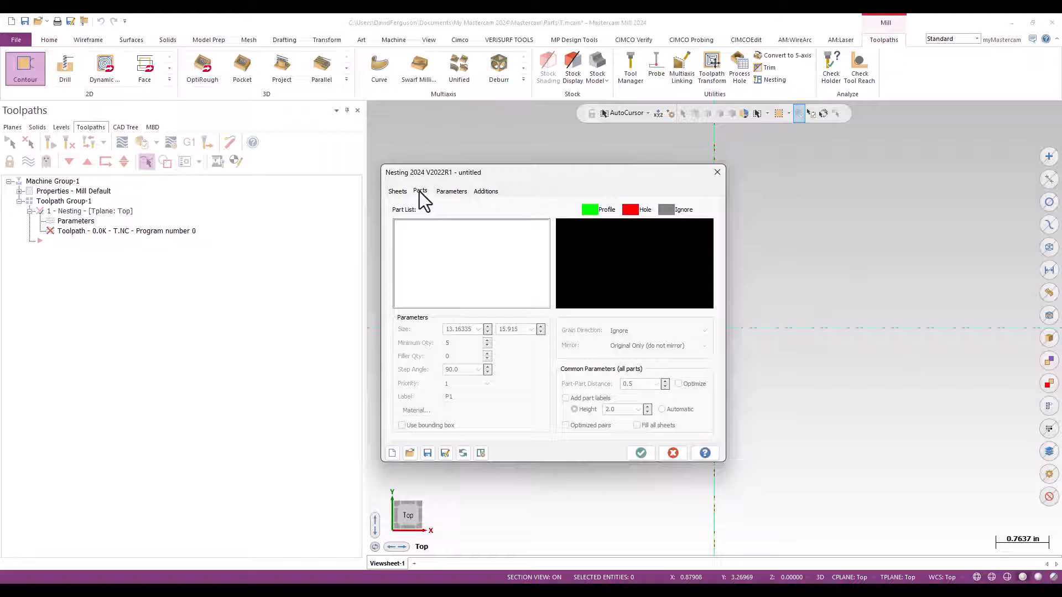
{"action": "mouse_move", "coordinate": [450, 241]}
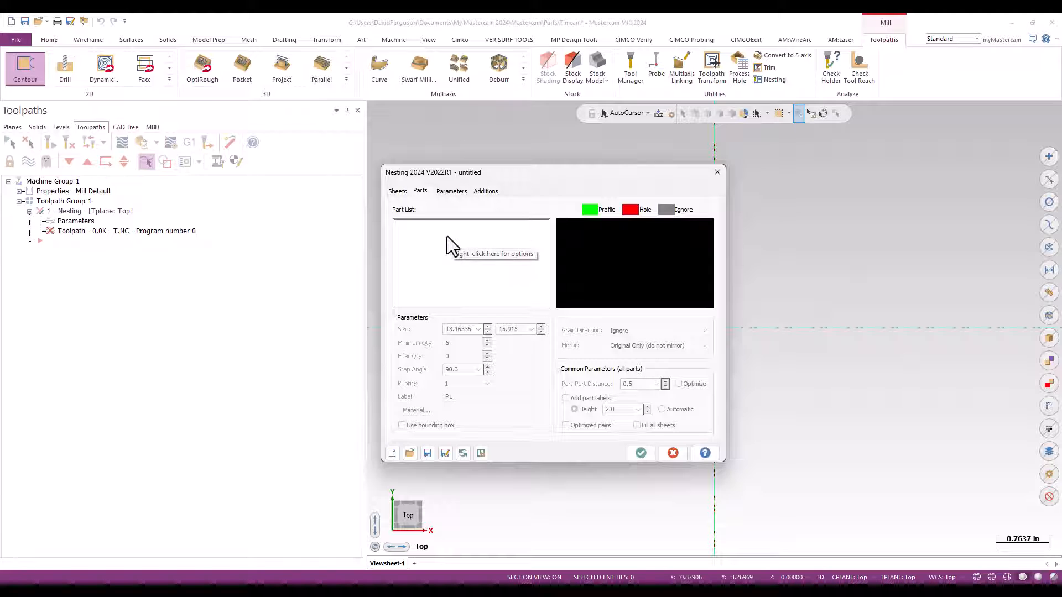
Add operations from the EZ30R flange file in MLC-Cad Systems > 2024 Projects.
{"action": "right_click", "coordinate": [454, 249]}
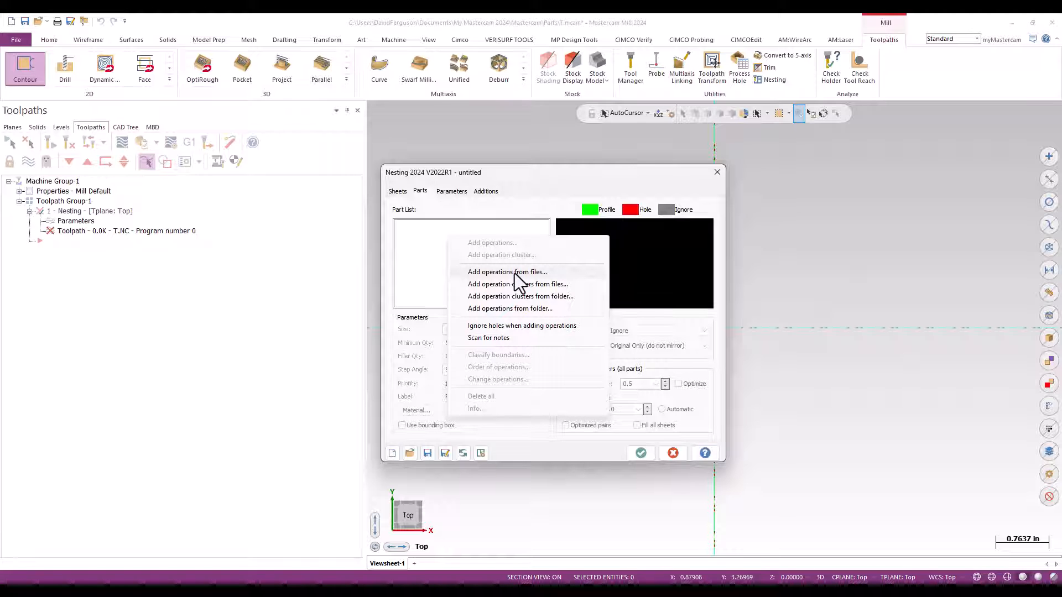
{"action": "left_click", "coordinate": [507, 272]}
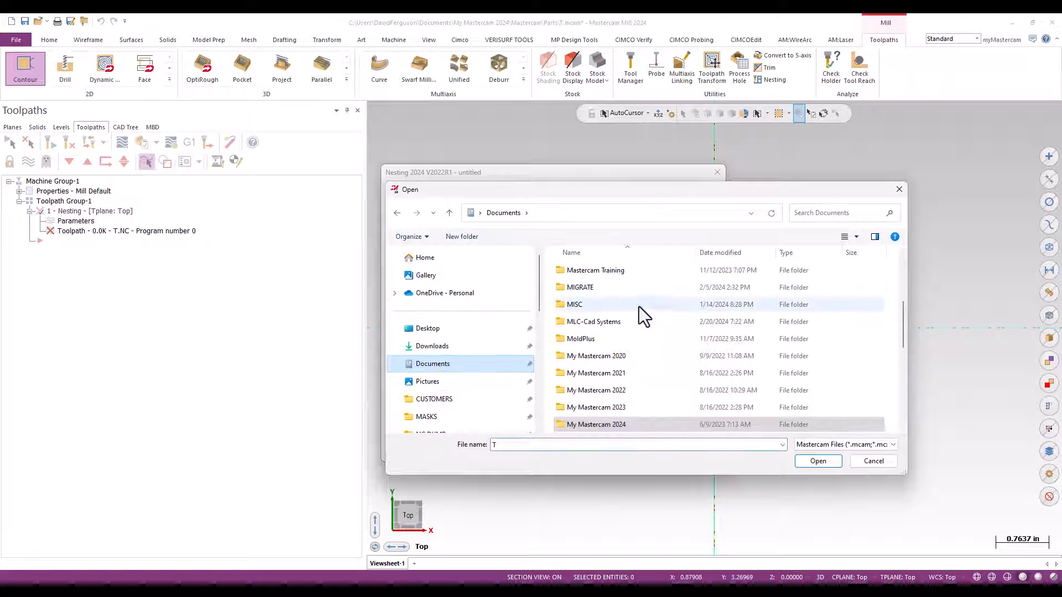
{"action": "double_click", "coordinate": [594, 321]}
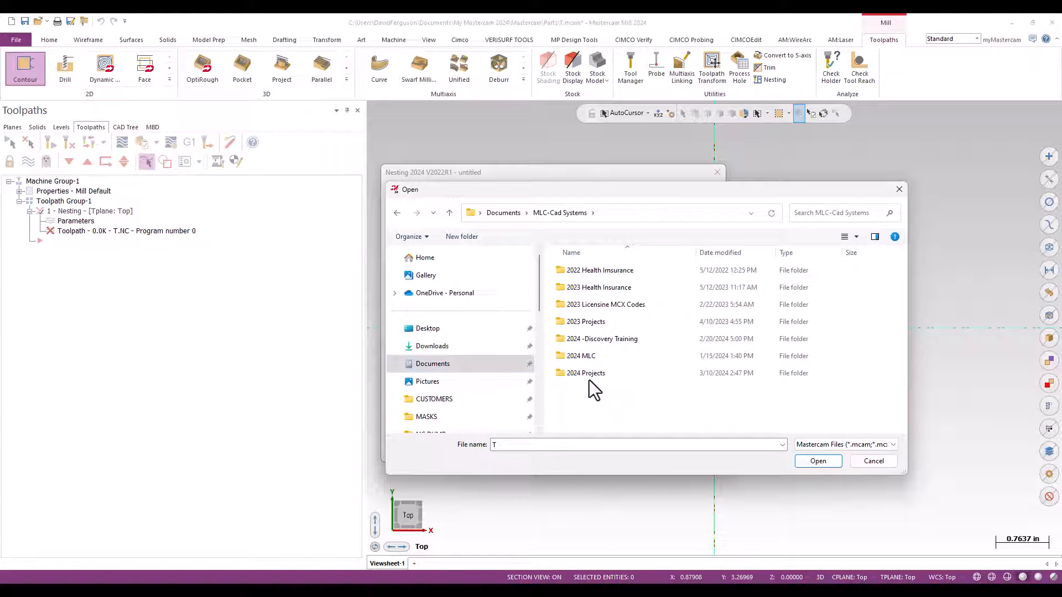
{"action": "double_click", "coordinate": [585, 372]}
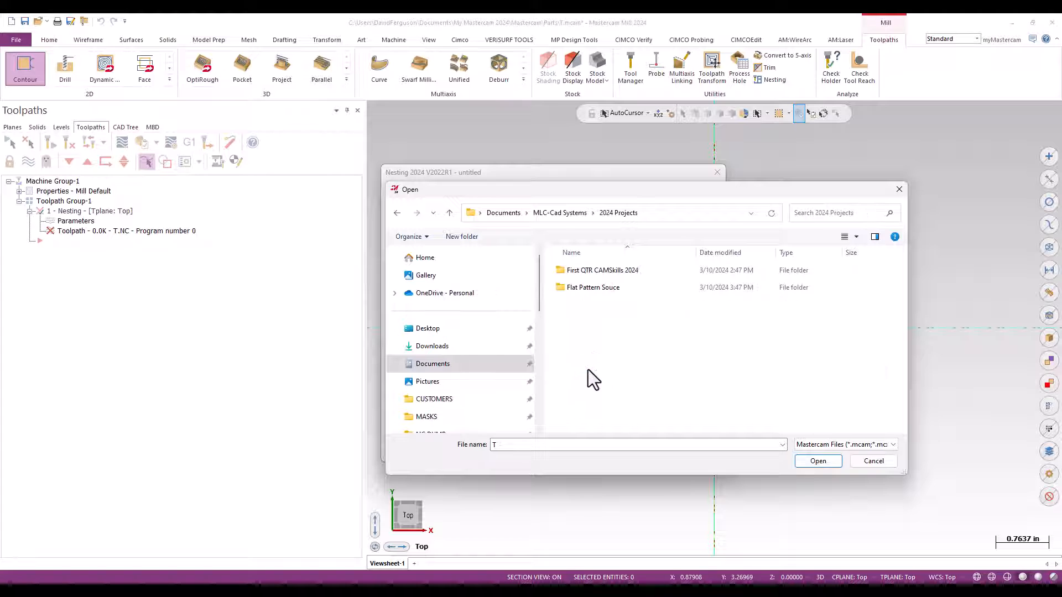
{"action": "double_click", "coordinate": [593, 287]}
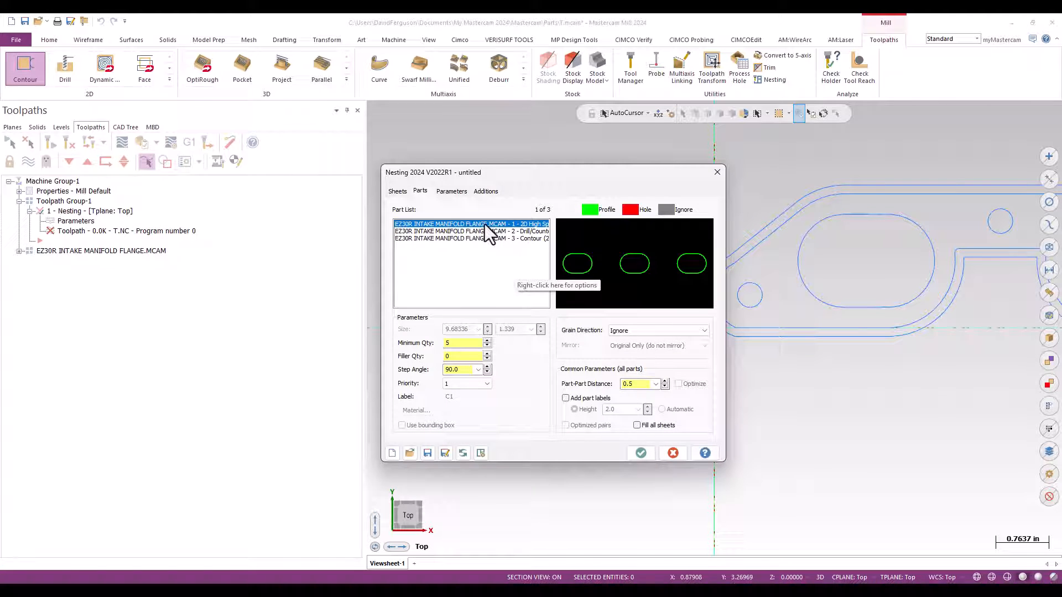
{"action": "left_click", "coordinate": [471, 238]}
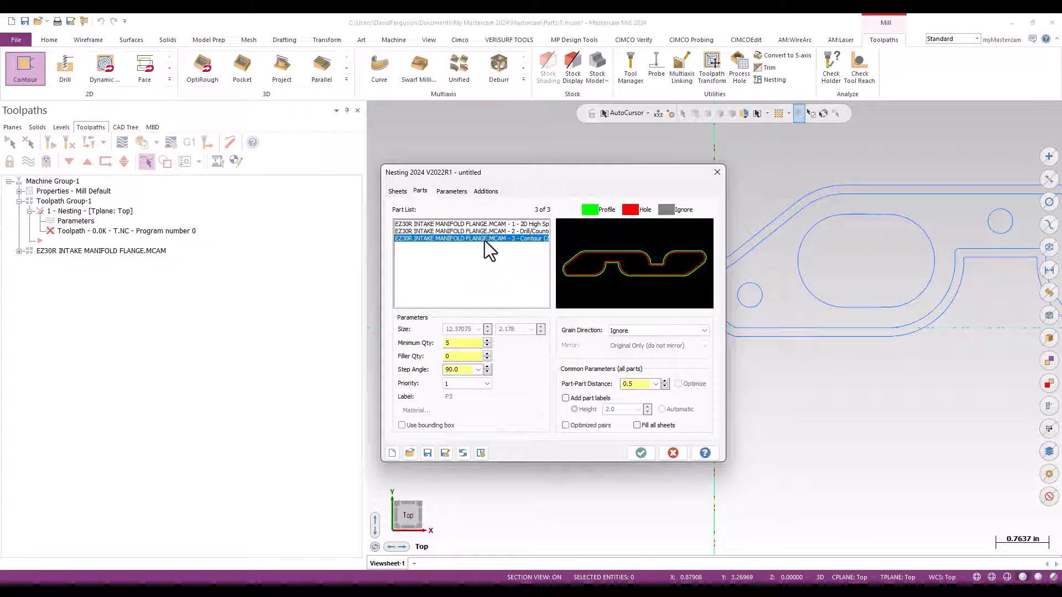
{"action": "mouse_move", "coordinate": [568, 230]}
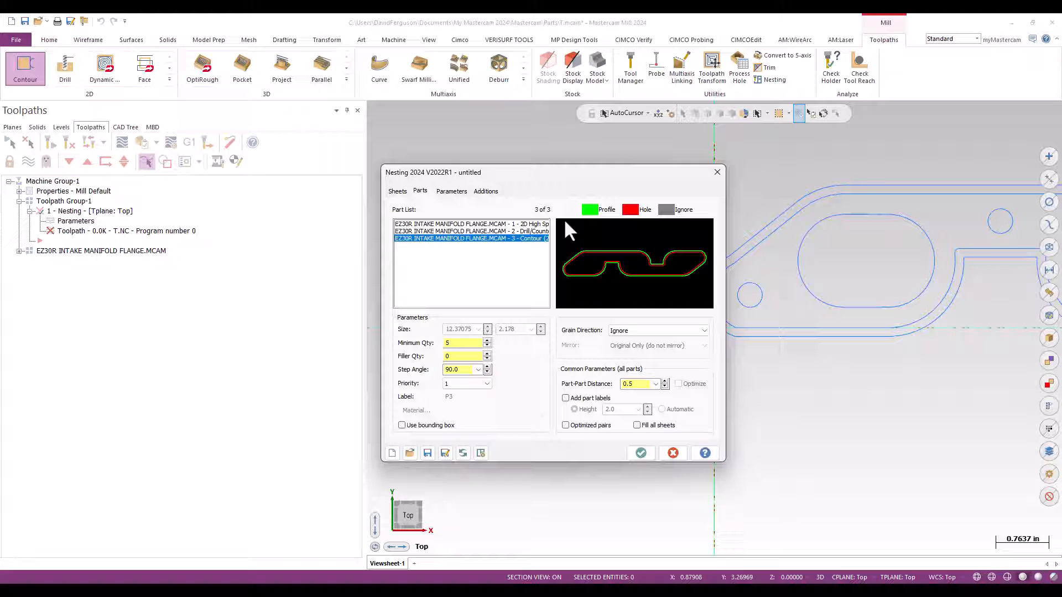
{"action": "mouse_move", "coordinate": [470, 266]}
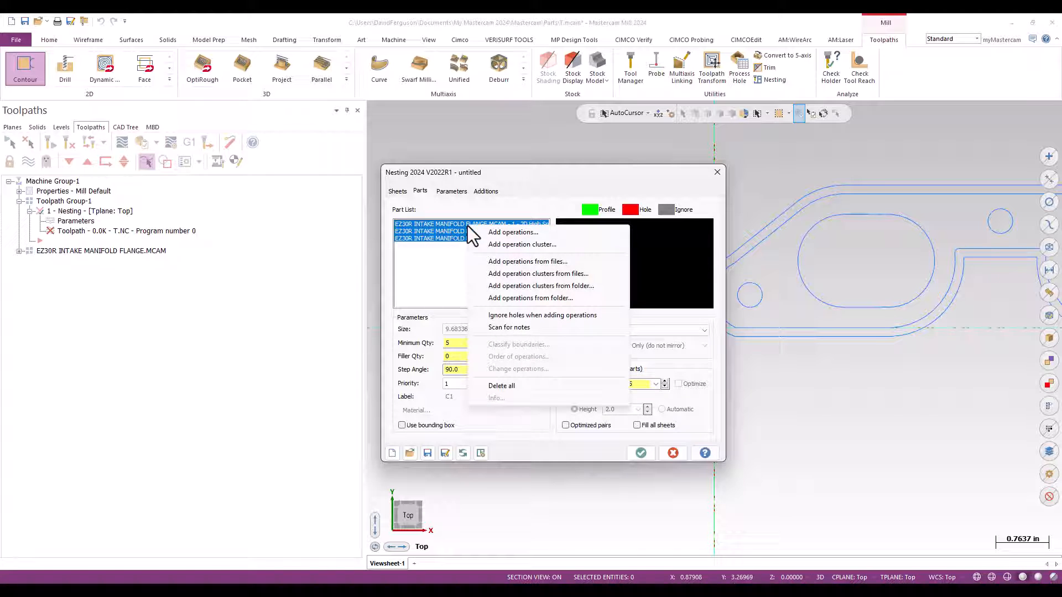
Clear the loaded operations and re-add the flange operations as one cluster.
{"action": "left_click", "coordinate": [502, 385]}
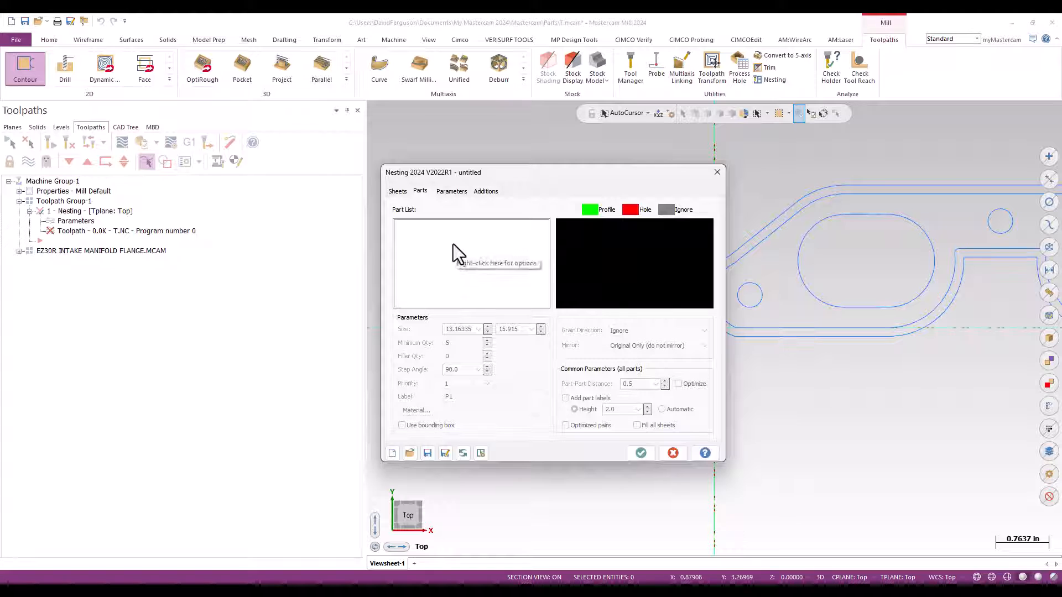
{"action": "right_click", "coordinate": [460, 254]}
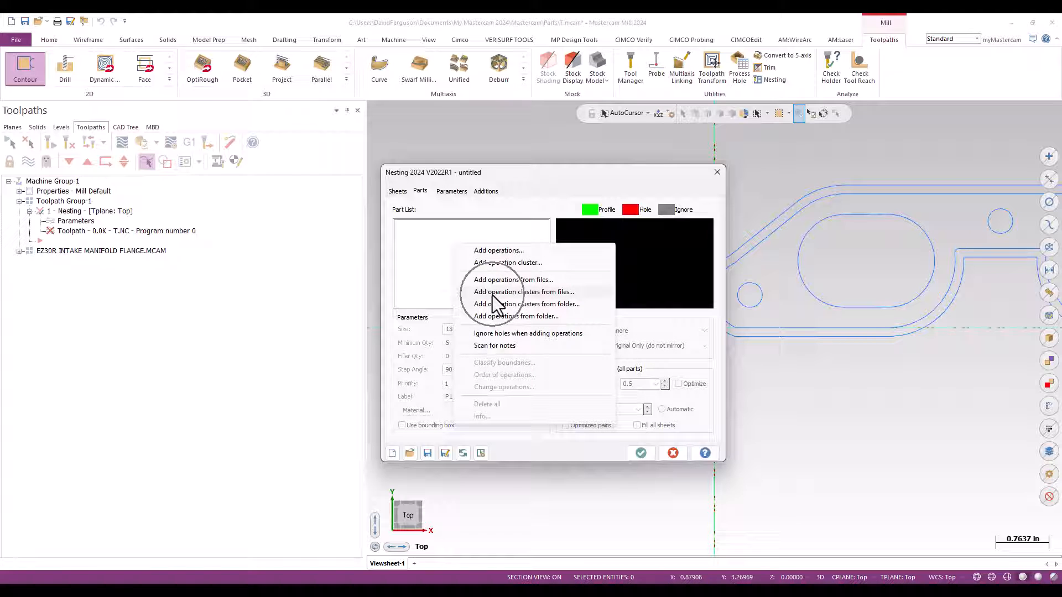
{"action": "left_click", "coordinate": [511, 279]}
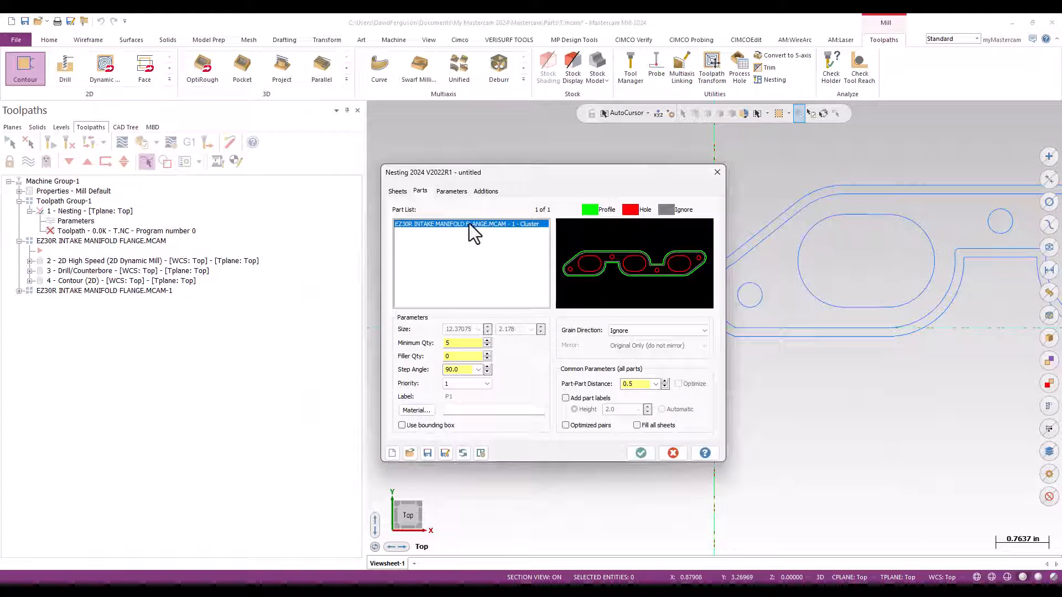
{"action": "mouse_move", "coordinate": [492, 317]}
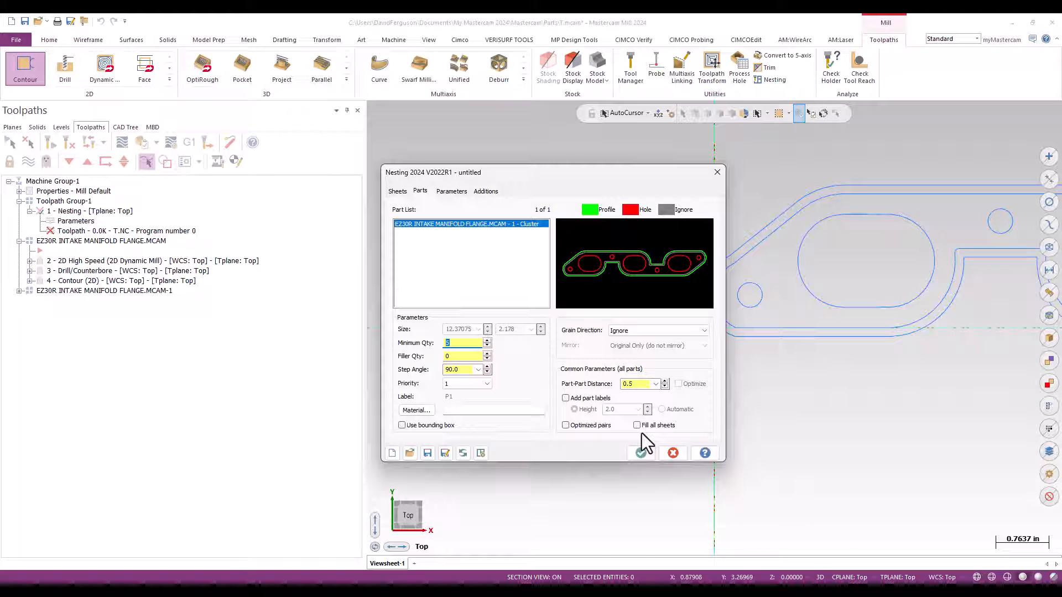
Set Minimum Qty 30, Part-Part Distance 1.0 and Horizontal grain for the flange cluster.
{"action": "type", "text": "30"}
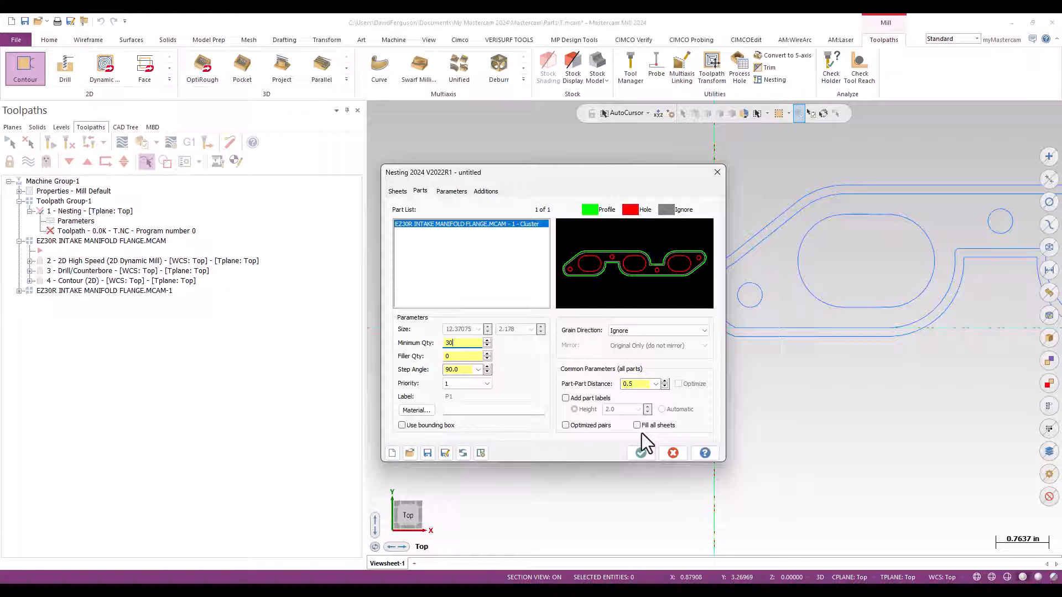
{"action": "left_click", "coordinate": [462, 356]}
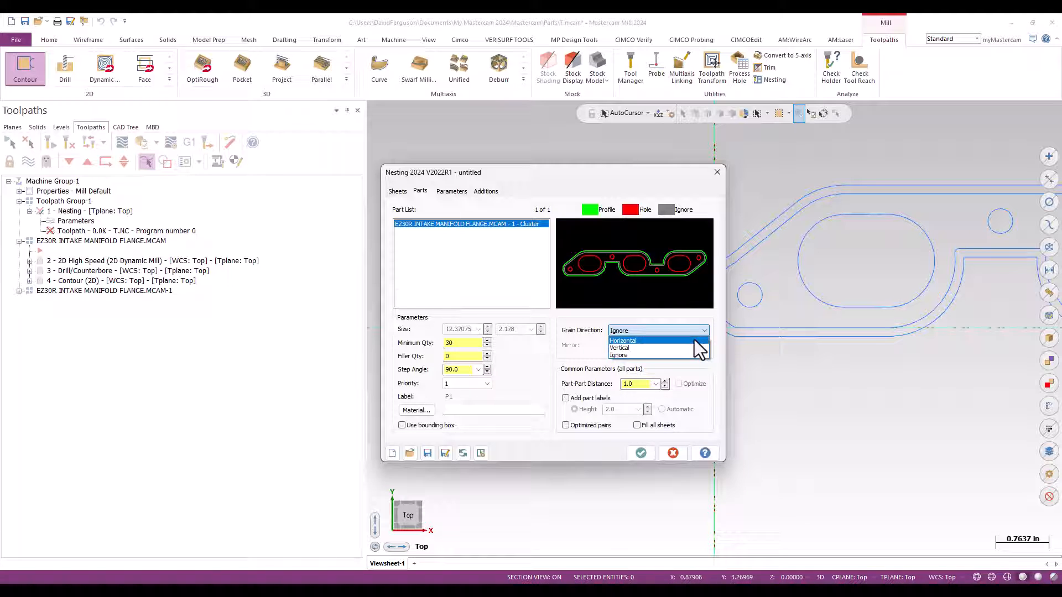
{"action": "left_click", "coordinate": [623, 340]}
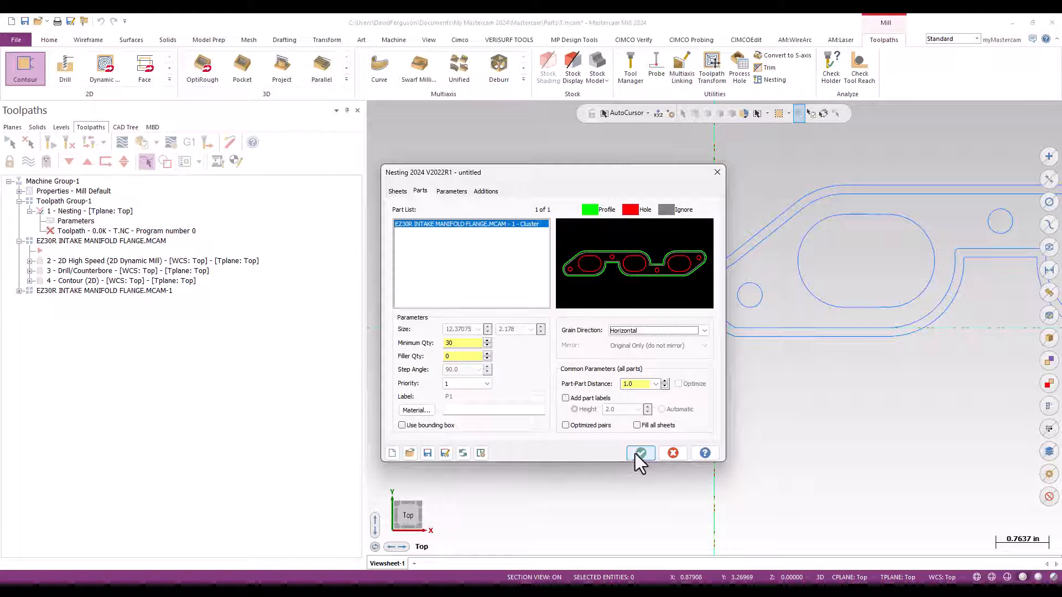
Run nesting and accept the flange layout on Sheet #1.
{"action": "left_click", "coordinate": [640, 453]}
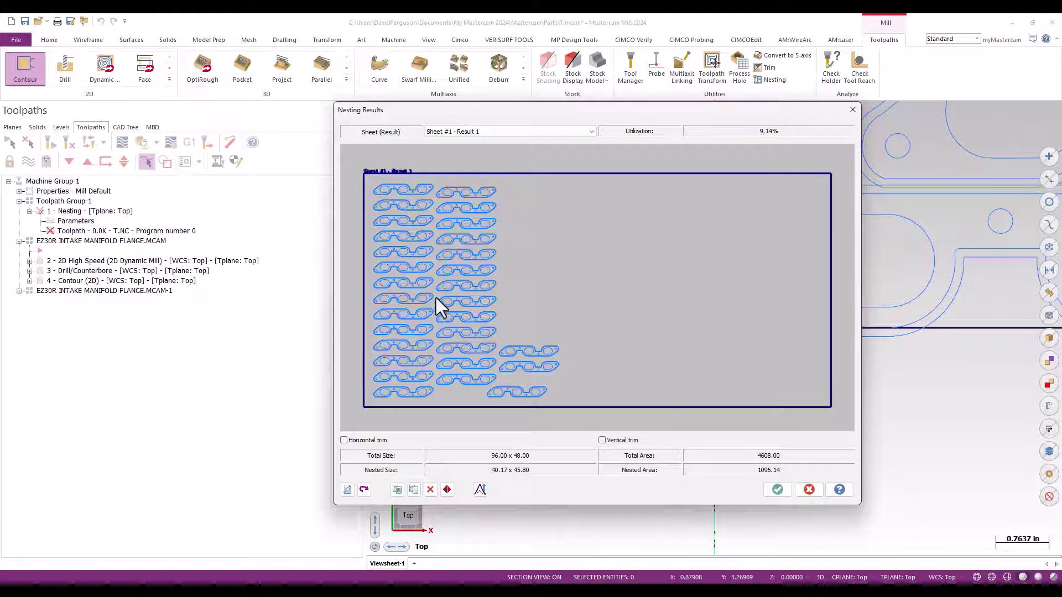
{"action": "mouse_move", "coordinate": [701, 351]}
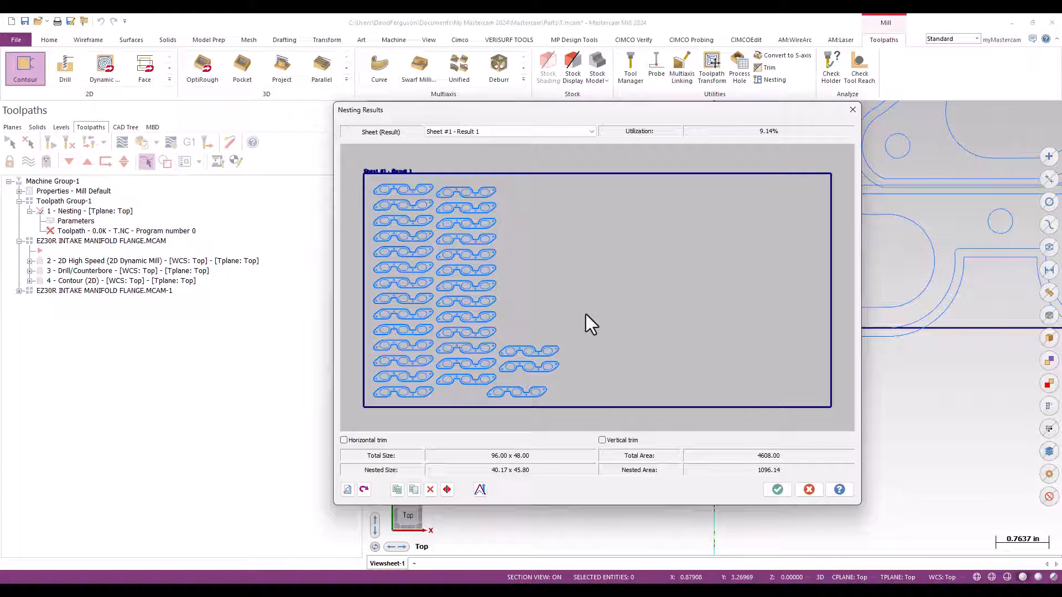
{"action": "mouse_move", "coordinate": [592, 287]}
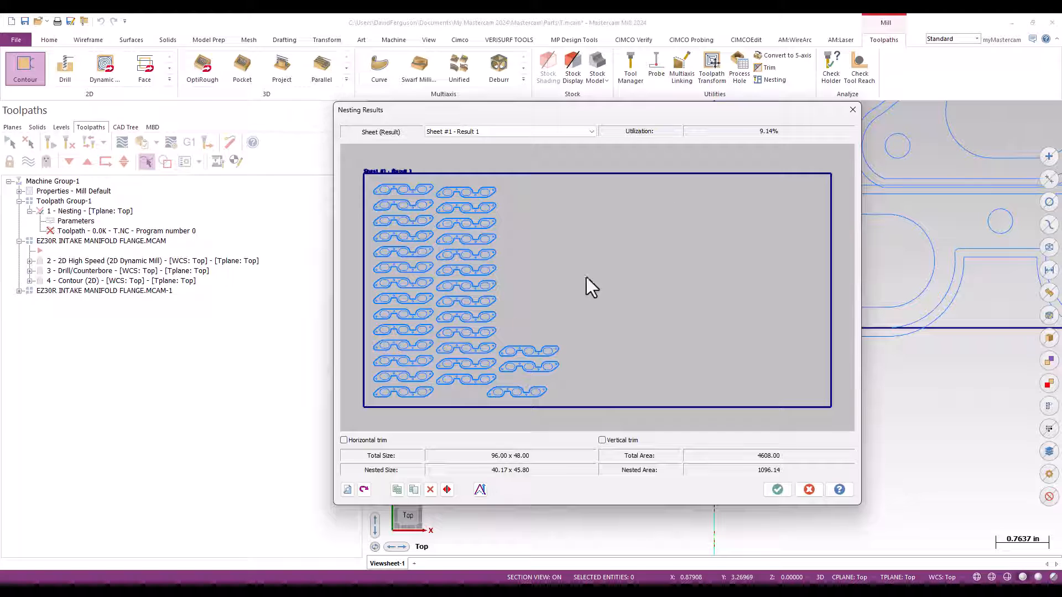
{"action": "mouse_move", "coordinate": [776, 490]}
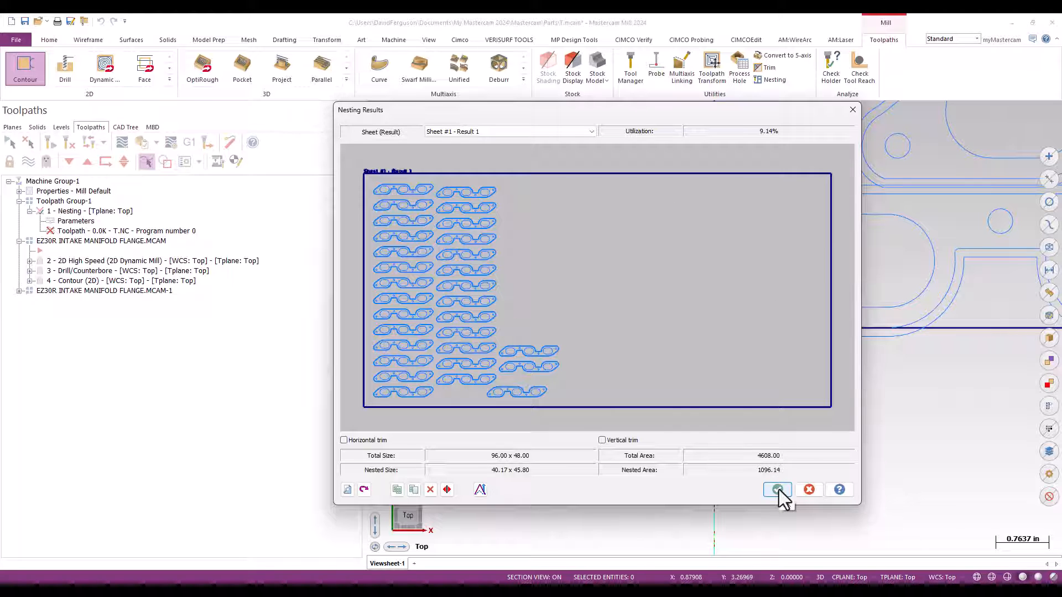
{"action": "left_click", "coordinate": [777, 489]}
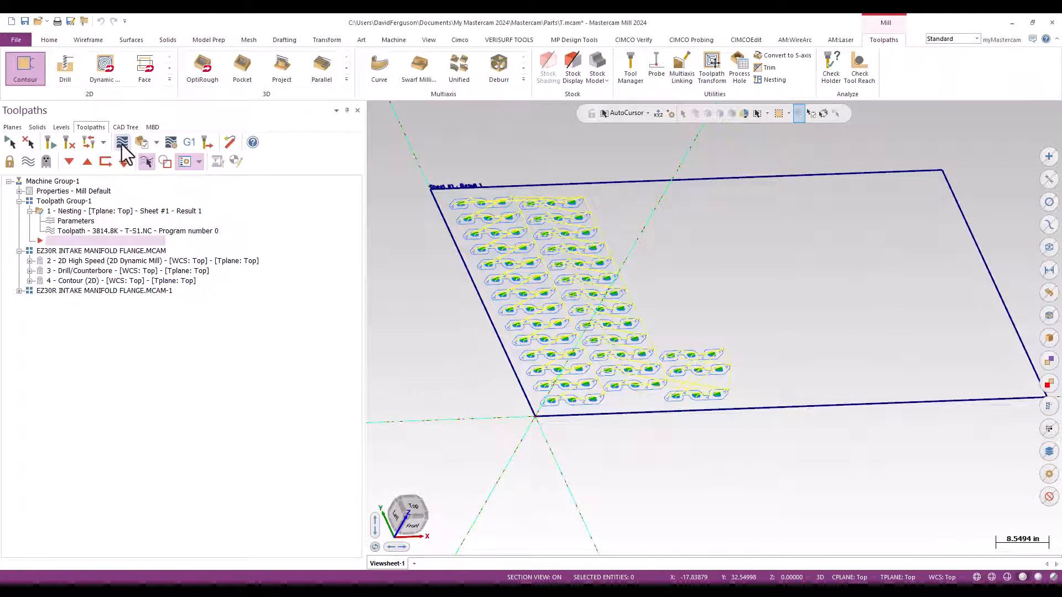
Backplot the nested flange toolpath, playing and pausing to watch the machining order.
{"action": "left_click", "coordinate": [121, 143]}
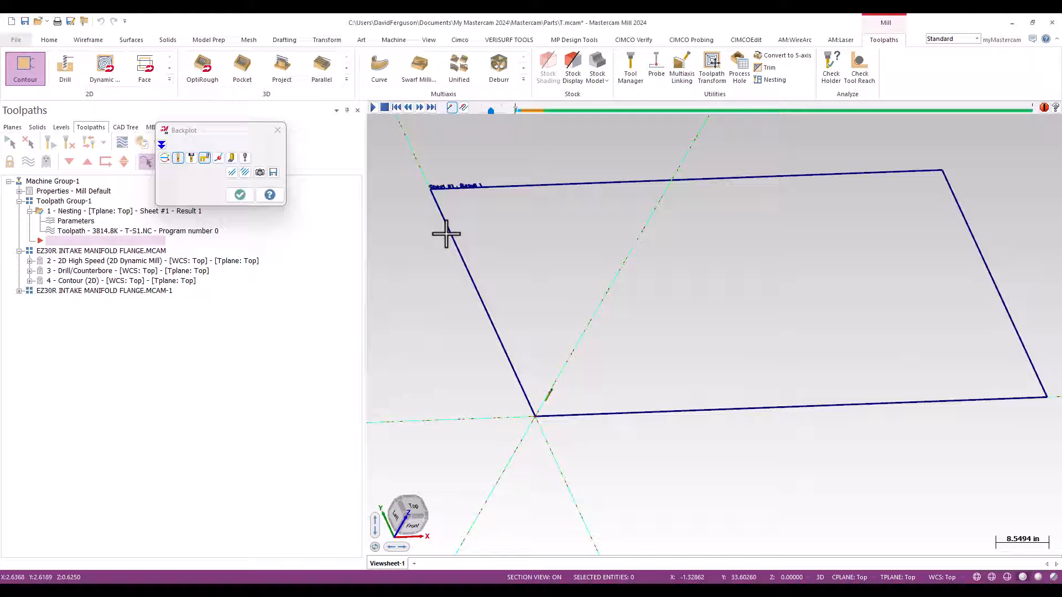
{"action": "mouse_move", "coordinate": [451, 107]}
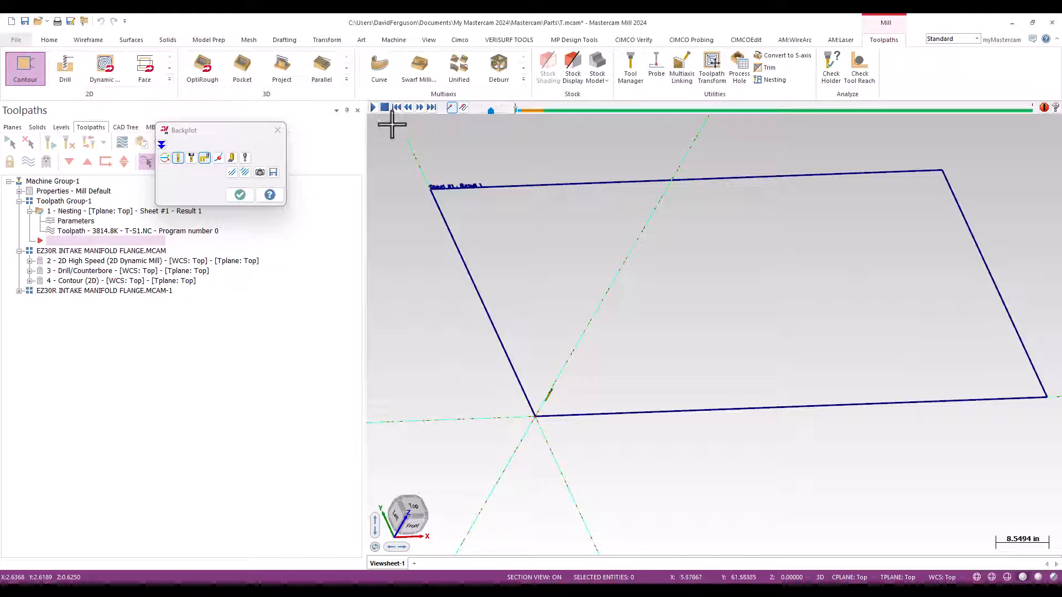
{"action": "left_click", "coordinate": [373, 107]}
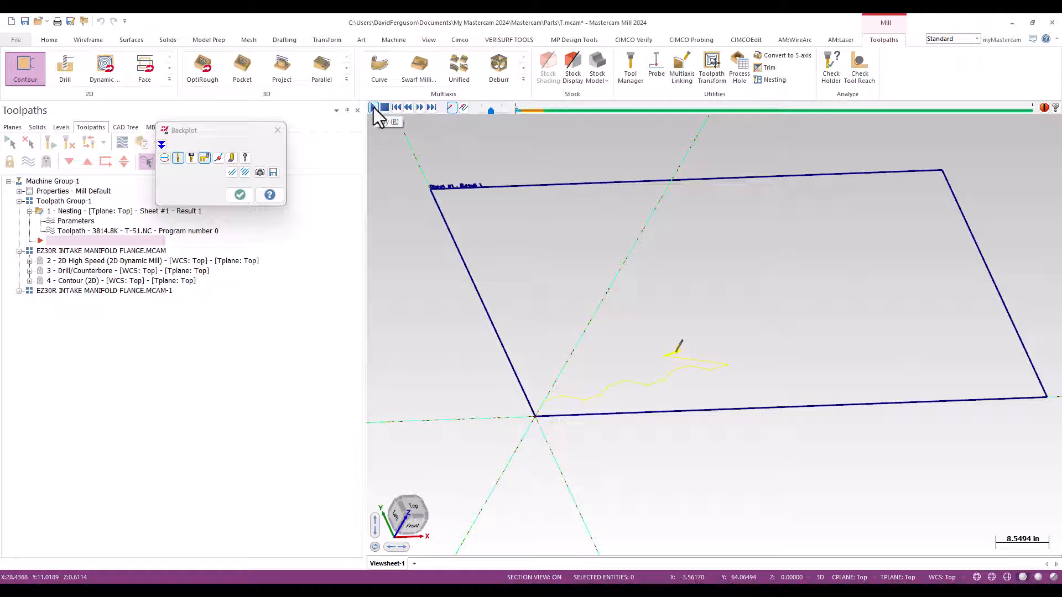
{"action": "left_click", "coordinate": [374, 107]}
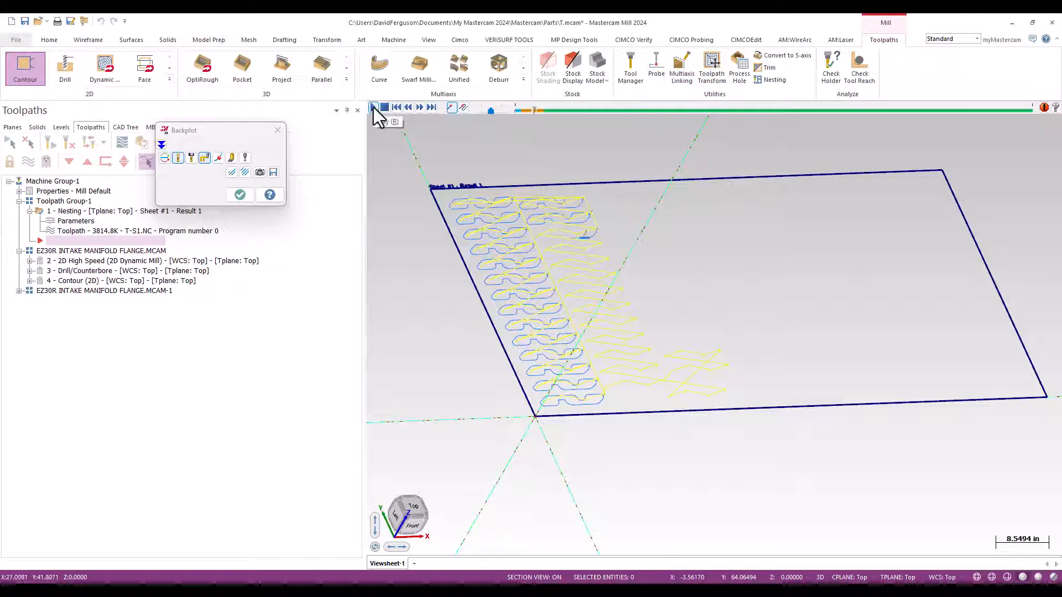
{"action": "left_click", "coordinate": [375, 107]}
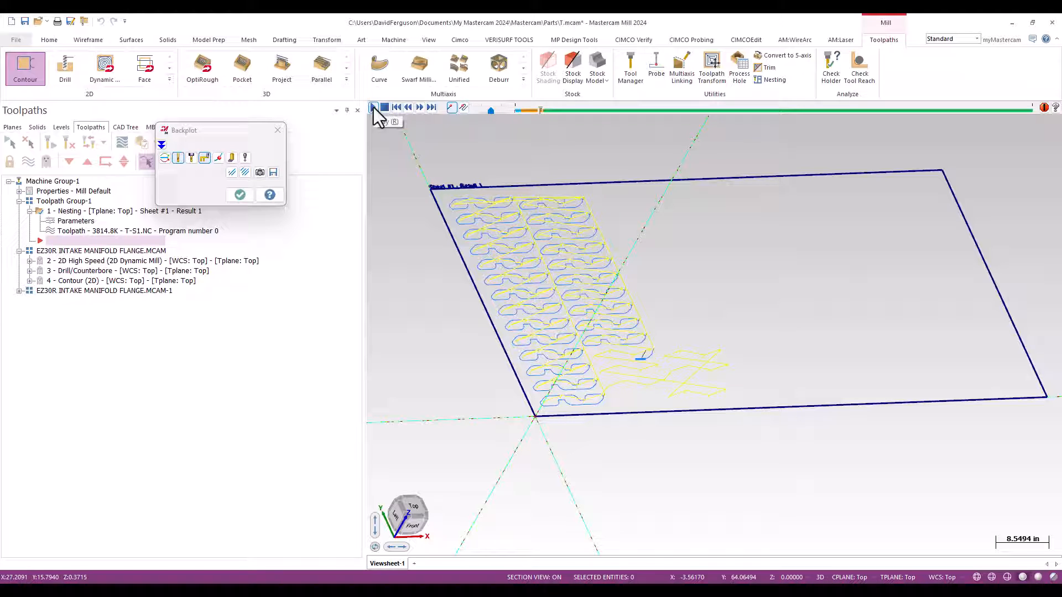
{"action": "left_click", "coordinate": [419, 107]}
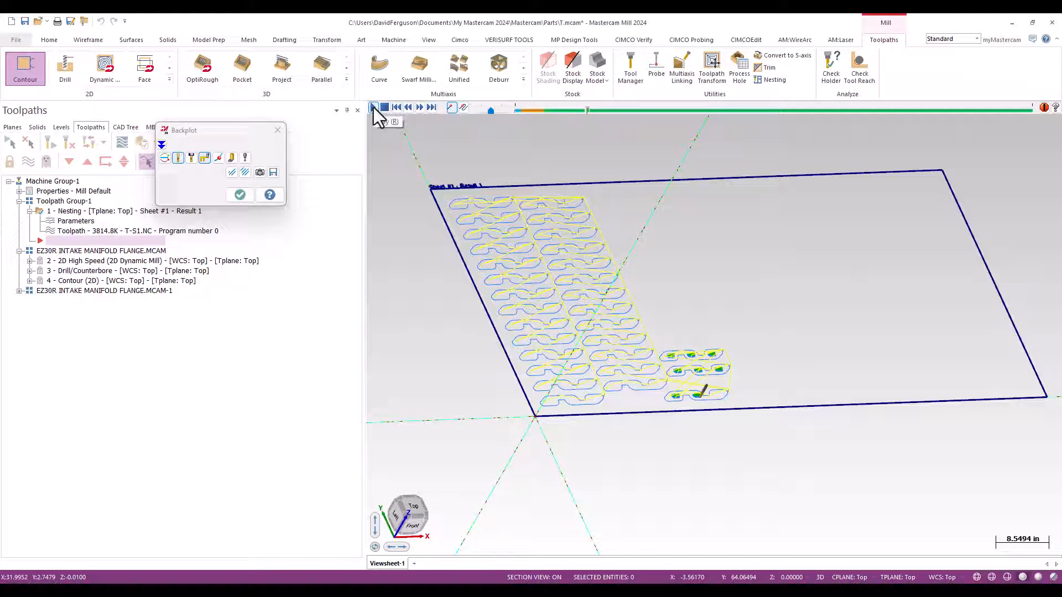
{"action": "left_click", "coordinate": [374, 107]}
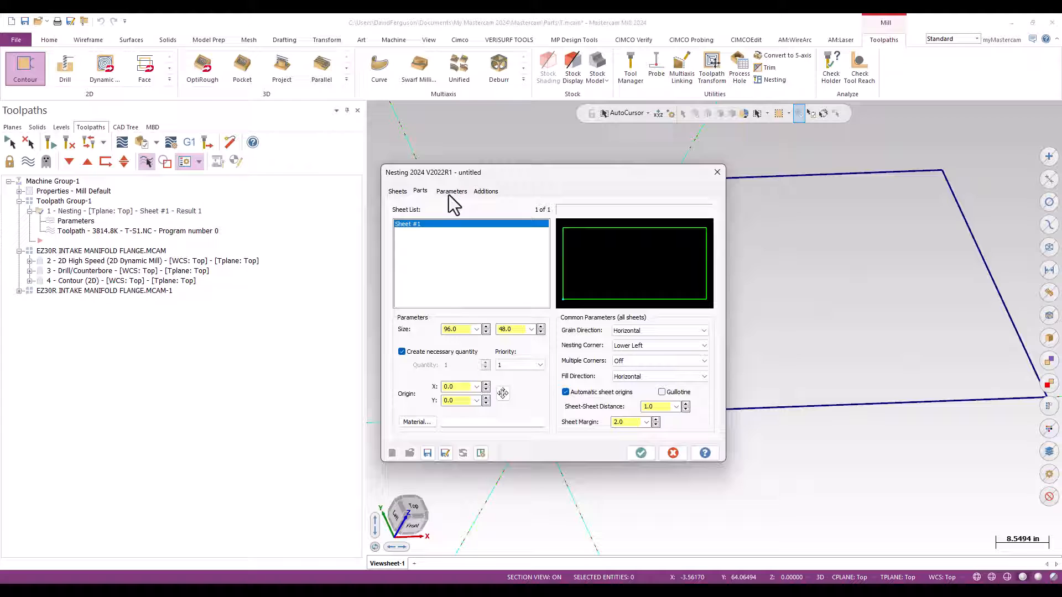
Sort by Database (Toolpaths Manager order), rerun nesting and accept the results.
{"action": "left_click", "coordinate": [451, 191]}
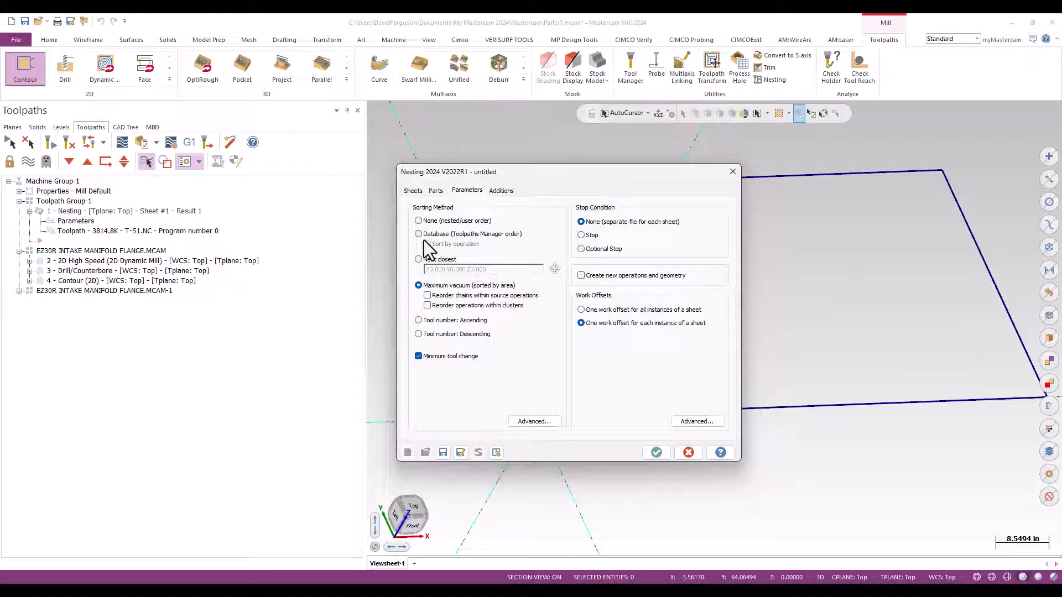
{"action": "left_click", "coordinate": [418, 233]}
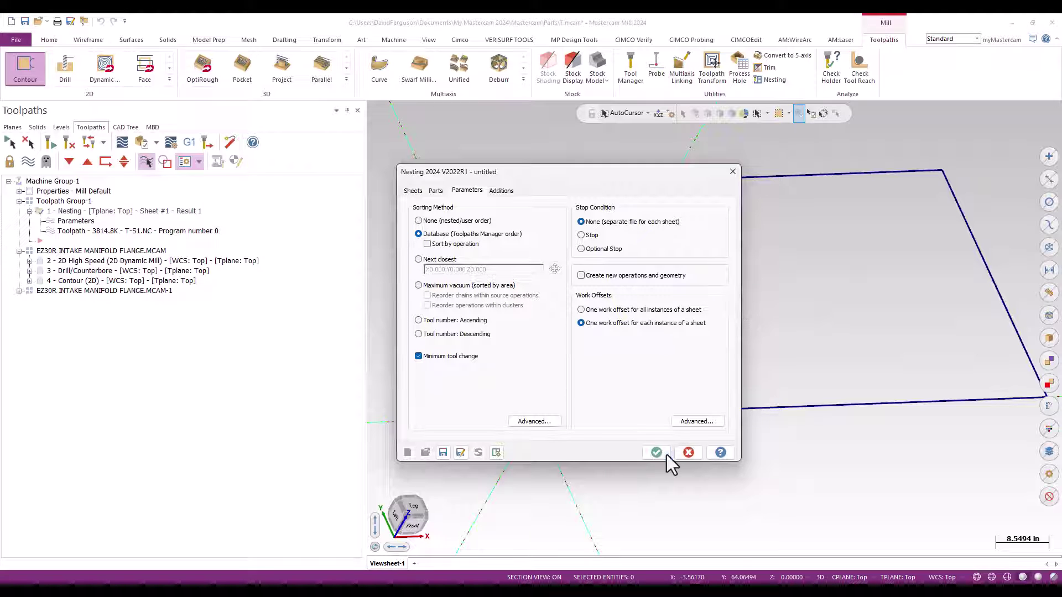
{"action": "left_click", "coordinate": [656, 452]}
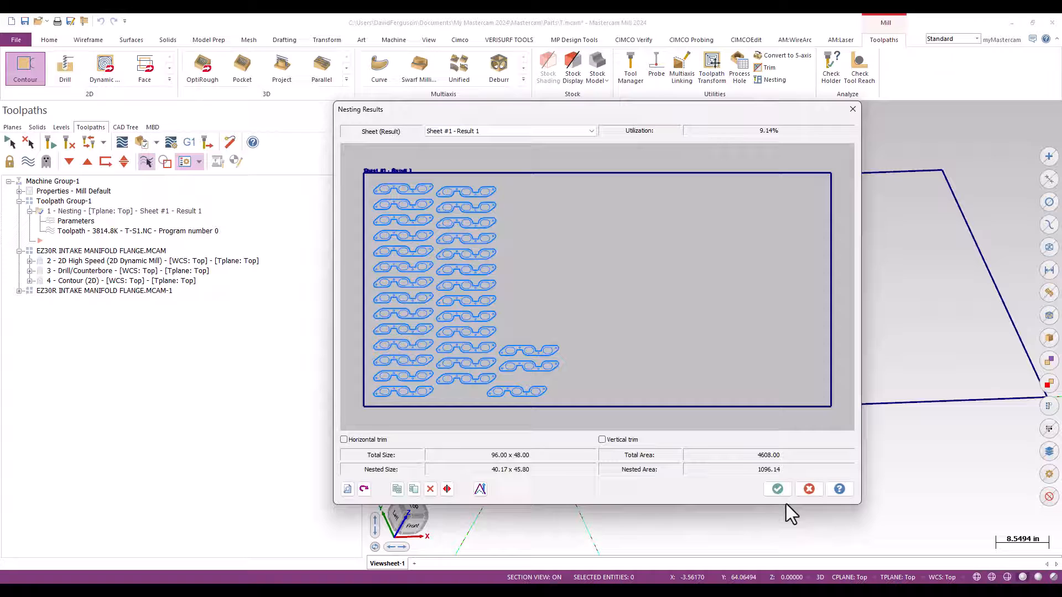
{"action": "left_click", "coordinate": [777, 489]}
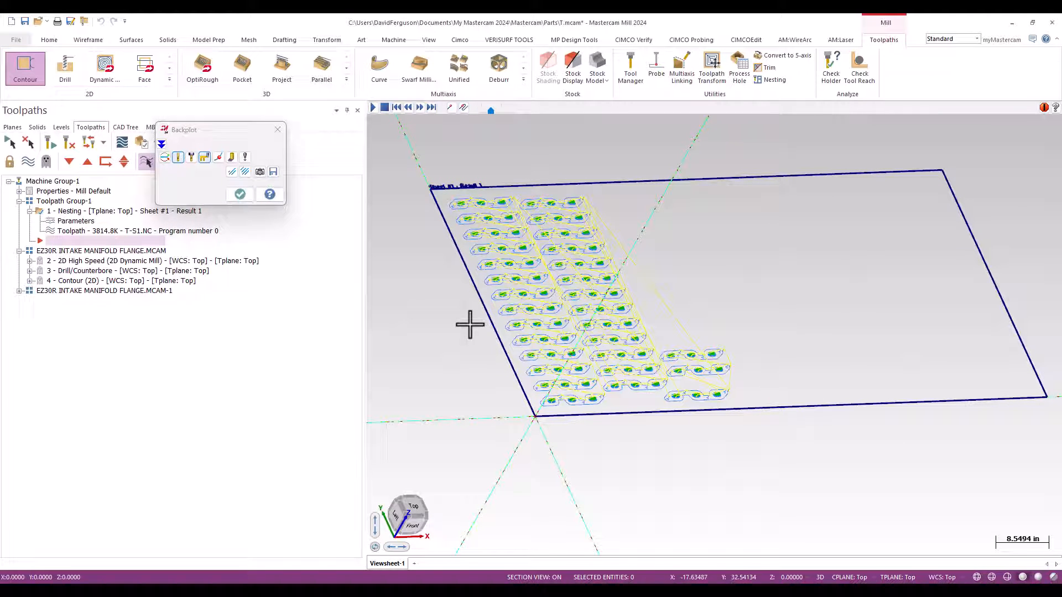
Replay the re-sorted nest's backplot, close it, and open Stock setup.
{"action": "left_click", "coordinate": [373, 107]}
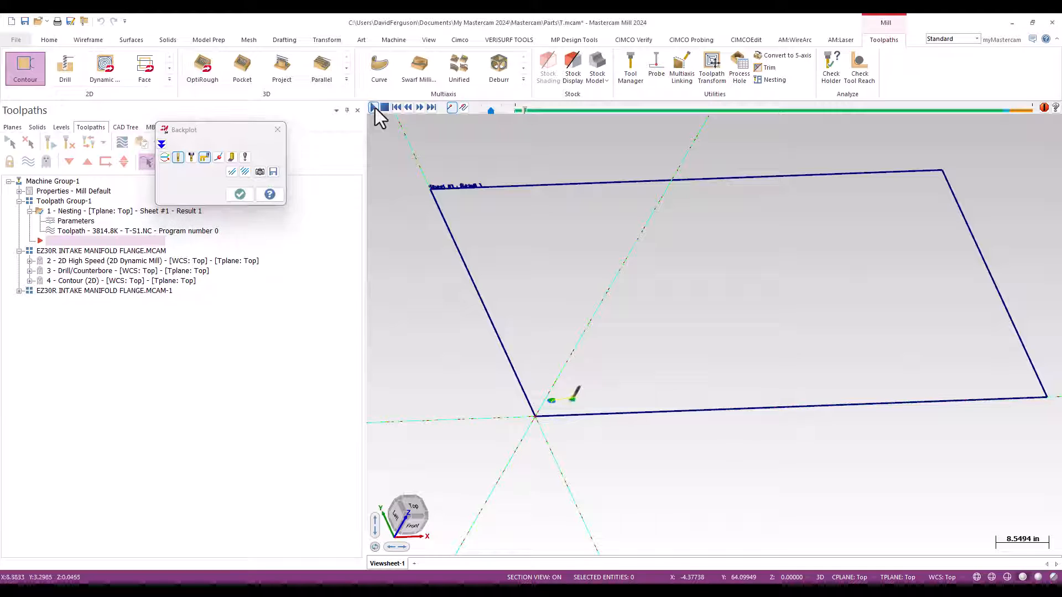
{"action": "left_click", "coordinate": [374, 107]}
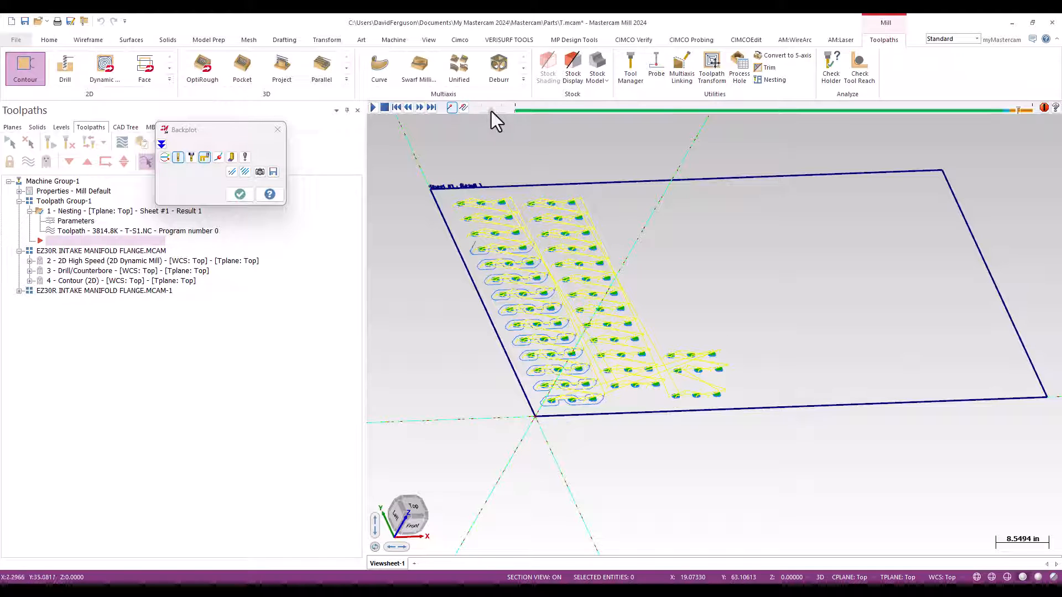
{"action": "mouse_move", "coordinate": [448, 350]}
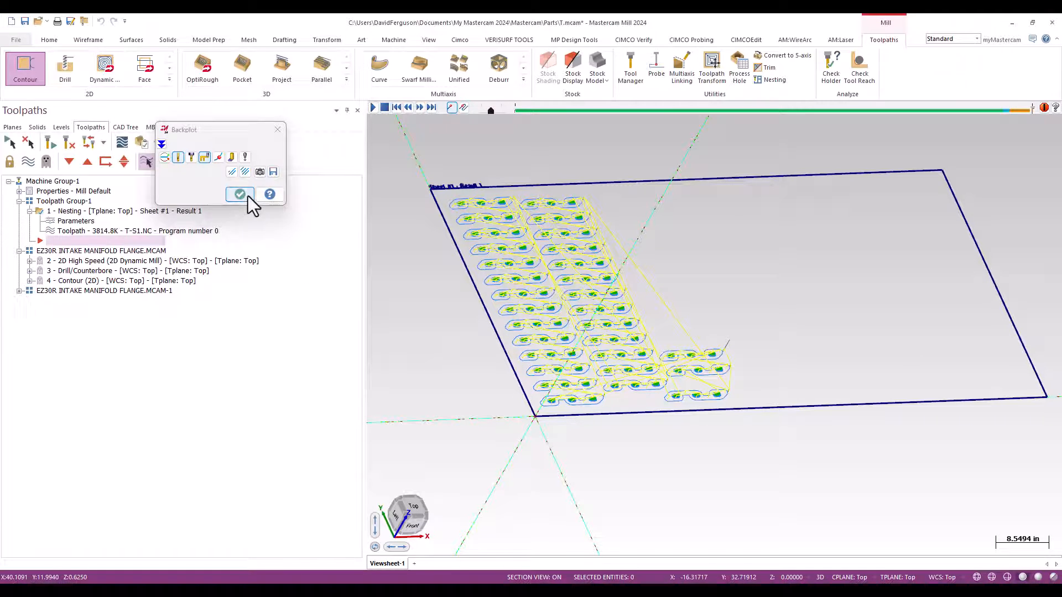
{"action": "left_click", "coordinate": [240, 194]}
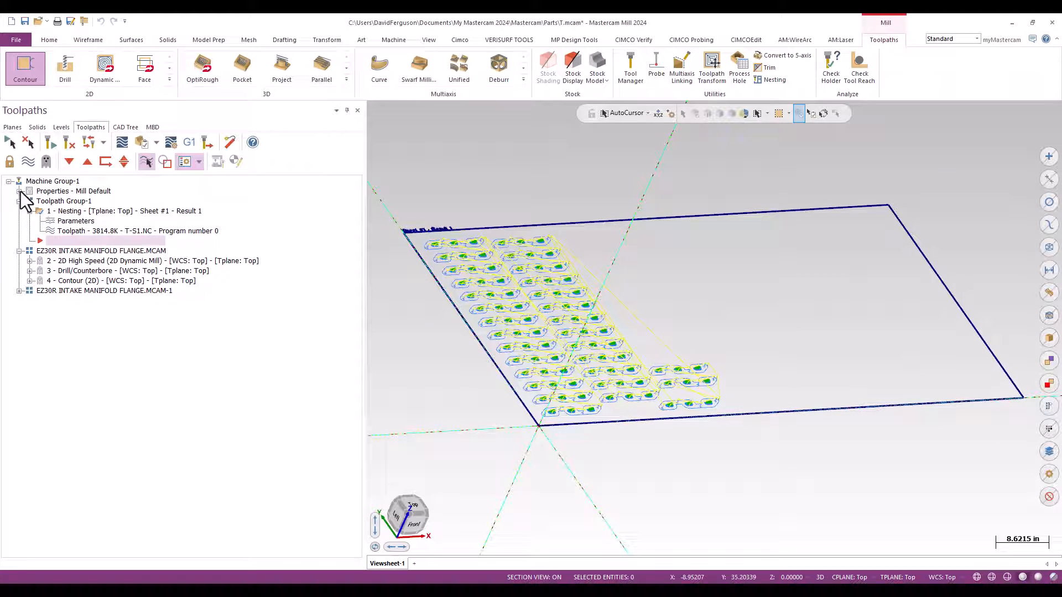
{"action": "left_click", "coordinate": [18, 191]}
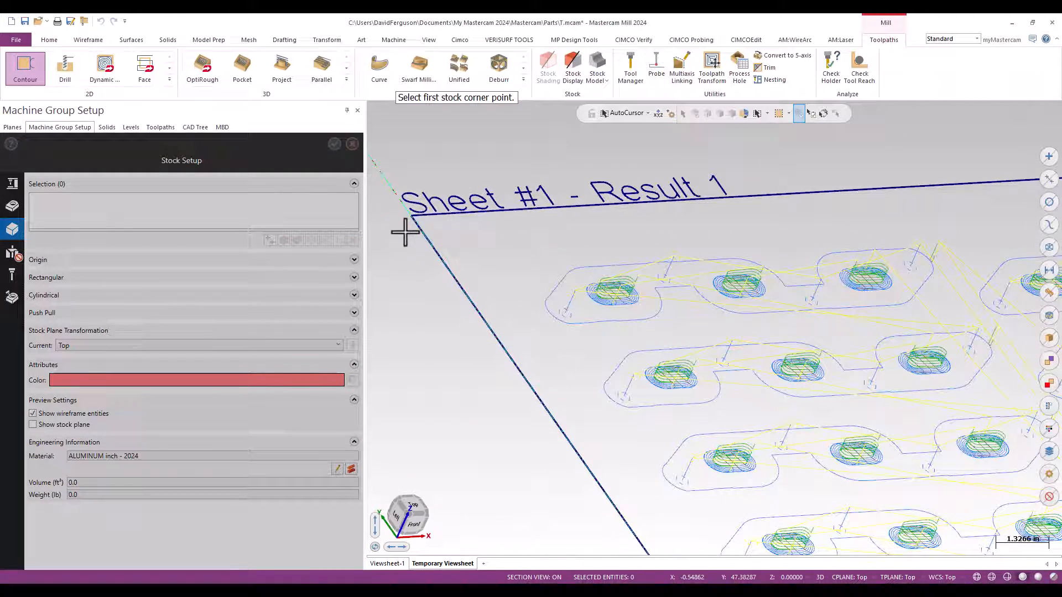
Pick both sheet corners for 96 x 48 stock and enter 0.375 height.
{"action": "left_click", "coordinate": [406, 232]}
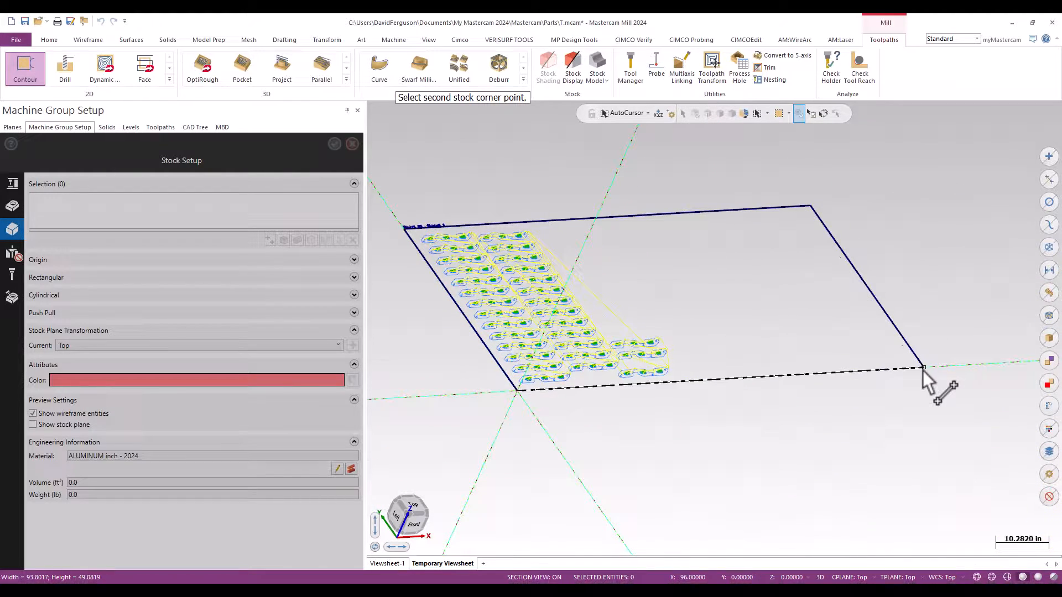
{"action": "left_click", "coordinate": [925, 367]}
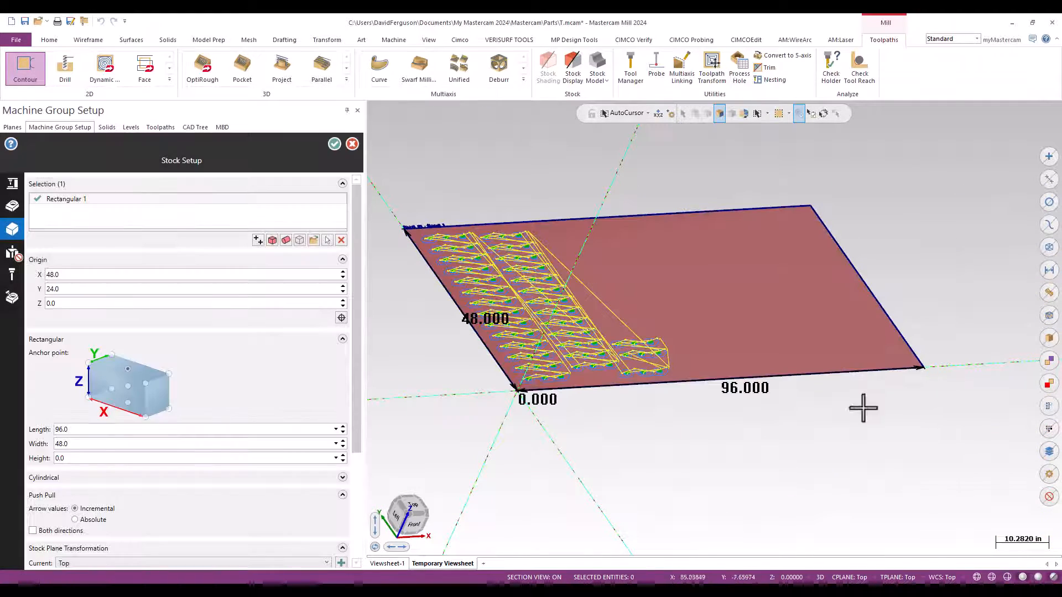
{"action": "mouse_move", "coordinate": [133, 413]}
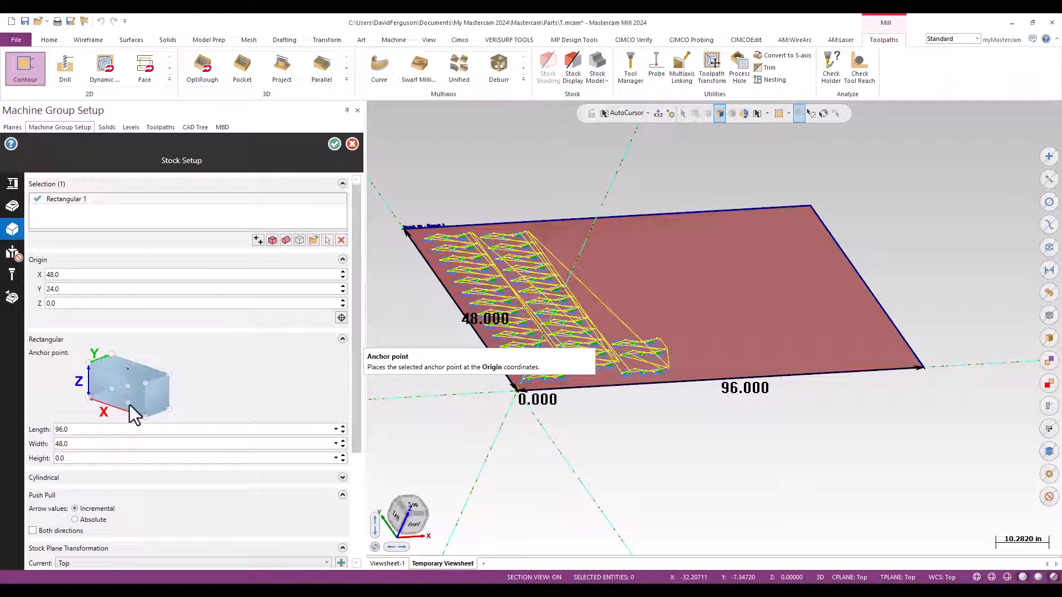
{"action": "left_click", "coordinate": [193, 458]}
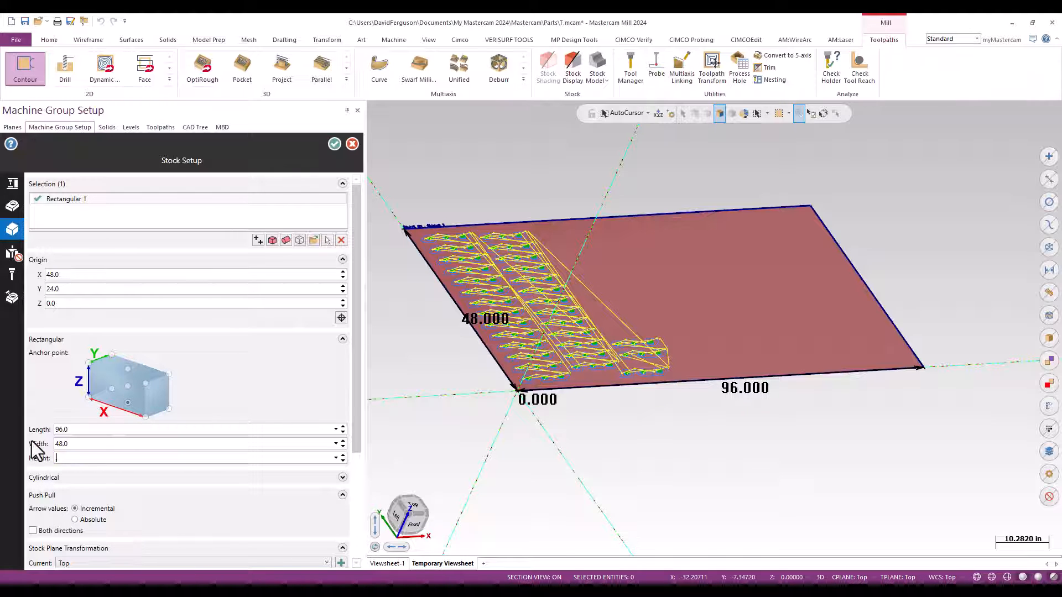
{"action": "type", "text": "0.375"}
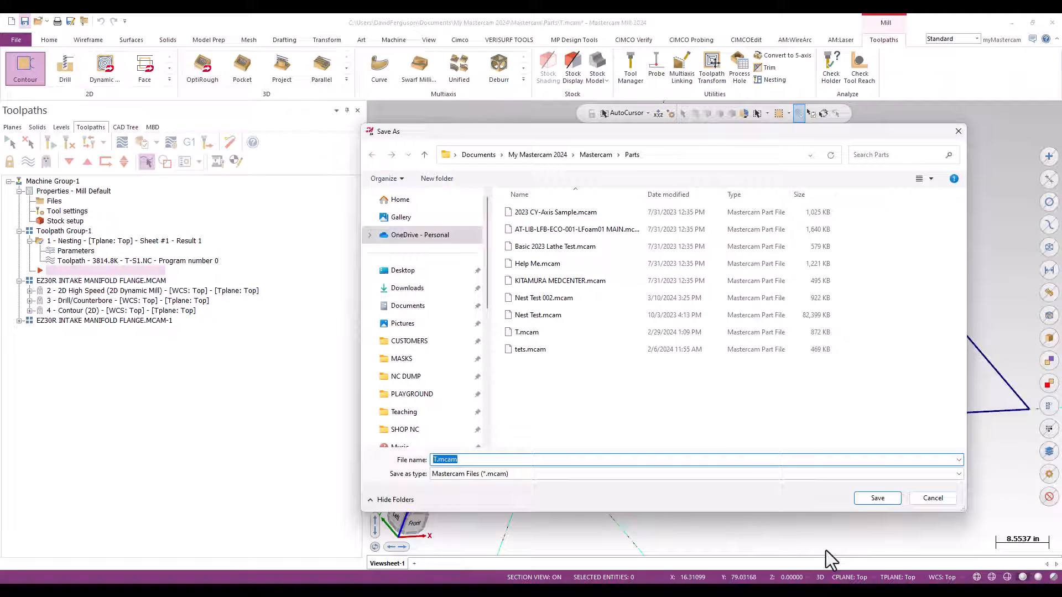
Save over the existing Nest Test.mcam file and send the operations to the Simulator for verification.
{"action": "left_click", "coordinate": [537, 315]}
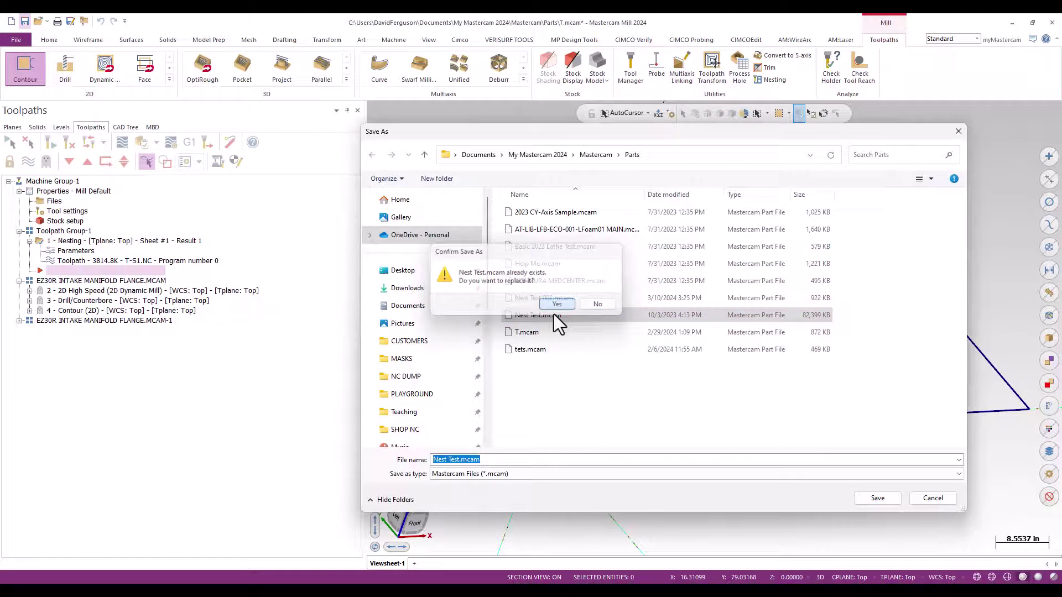
{"action": "left_click", "coordinate": [556, 304]}
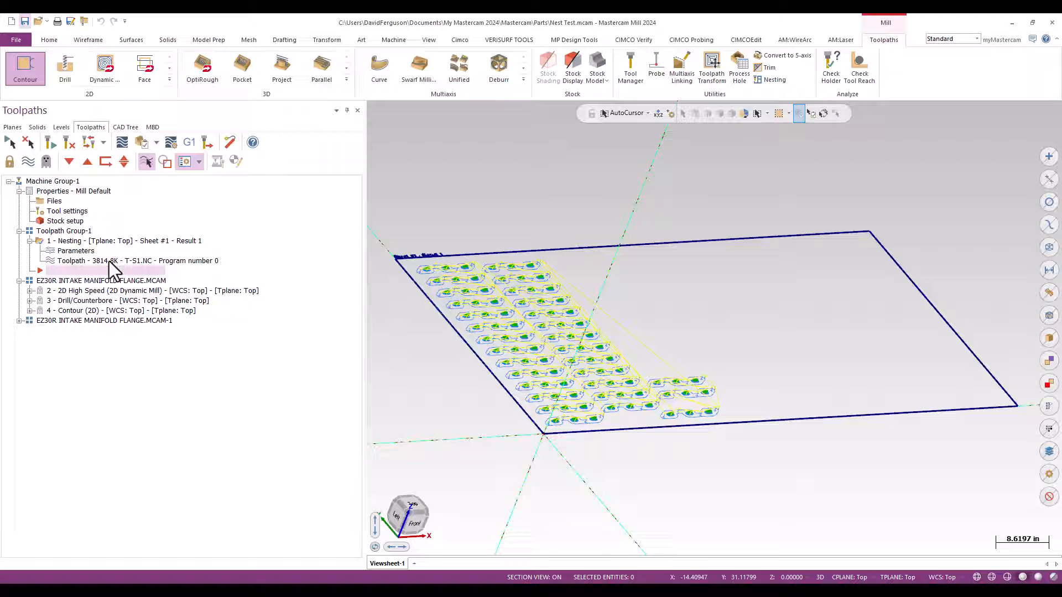
{"action": "mouse_move", "coordinate": [143, 155]}
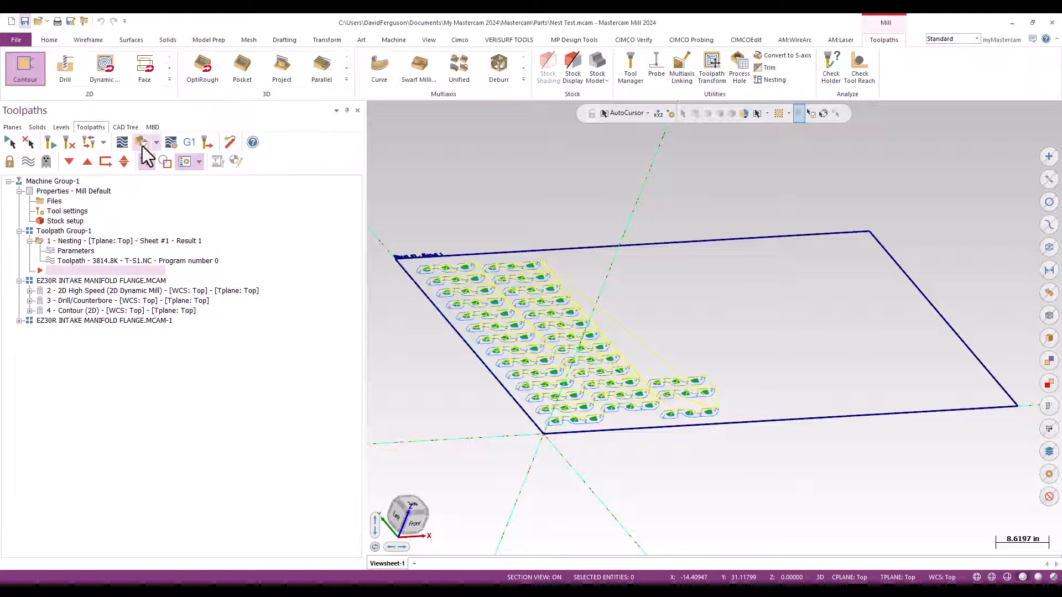
{"action": "left_click", "coordinate": [142, 143]}
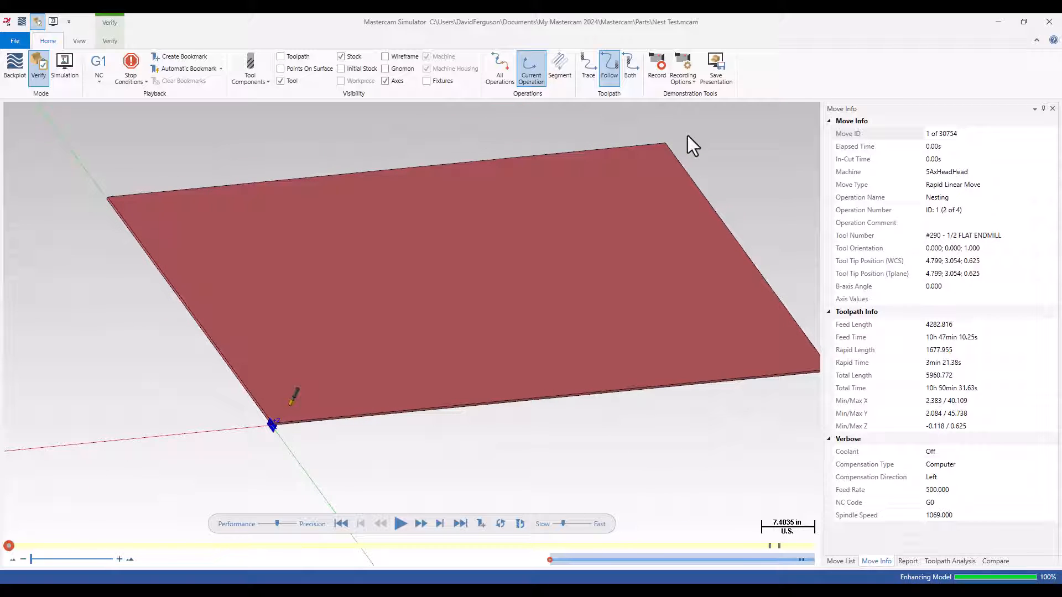
Play the flange cutting simulation at fast speed to completion, then close Mastercam Simulator.
{"action": "left_click", "coordinate": [400, 524]}
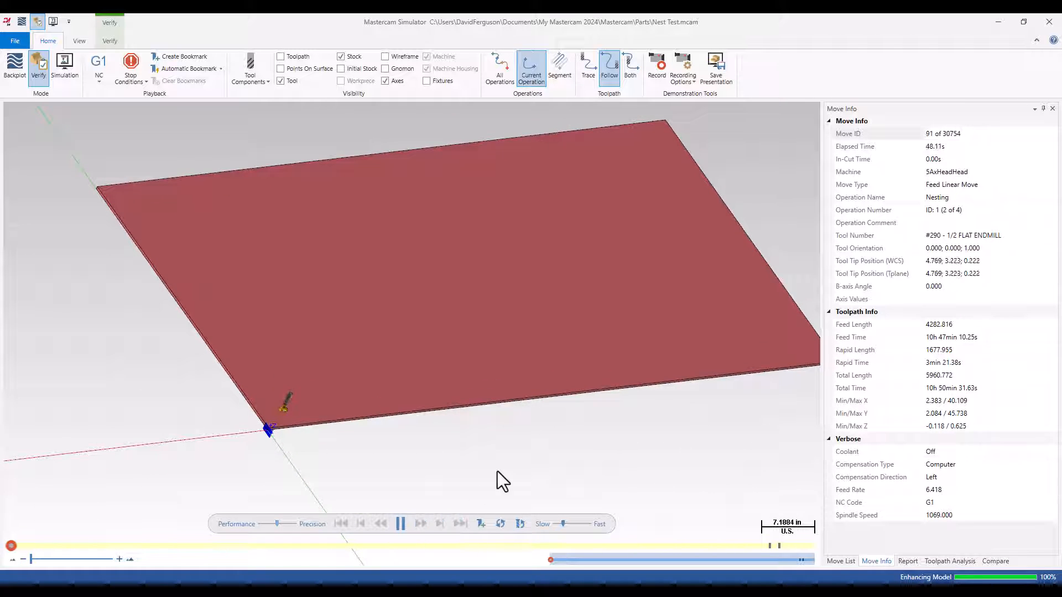
{"action": "left_click_drag", "start_coordinate": [561, 524], "coordinate": [575, 524]}
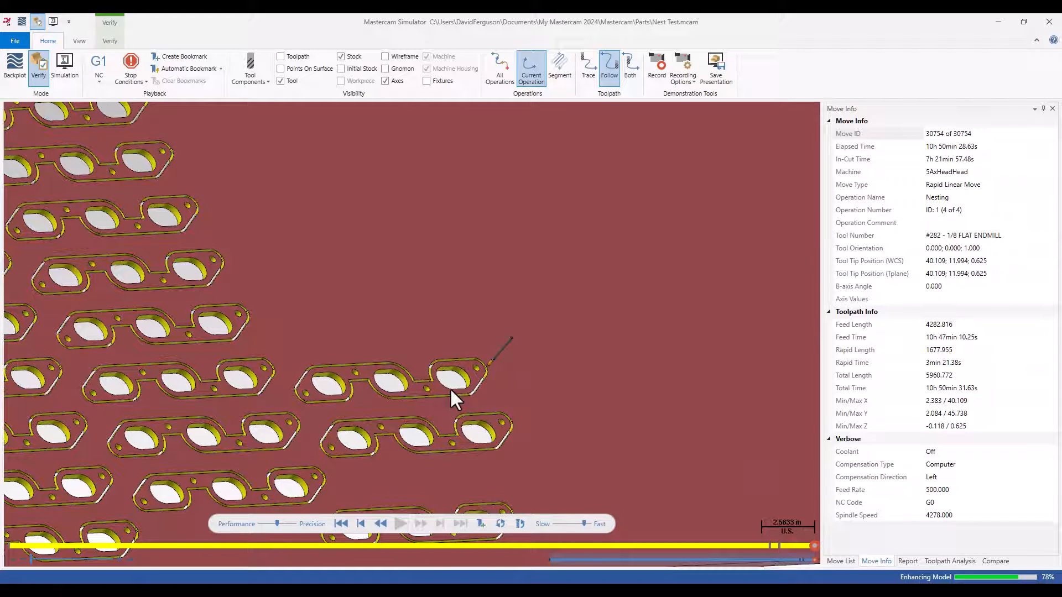
{"action": "mouse_move", "coordinate": [489, 378]}
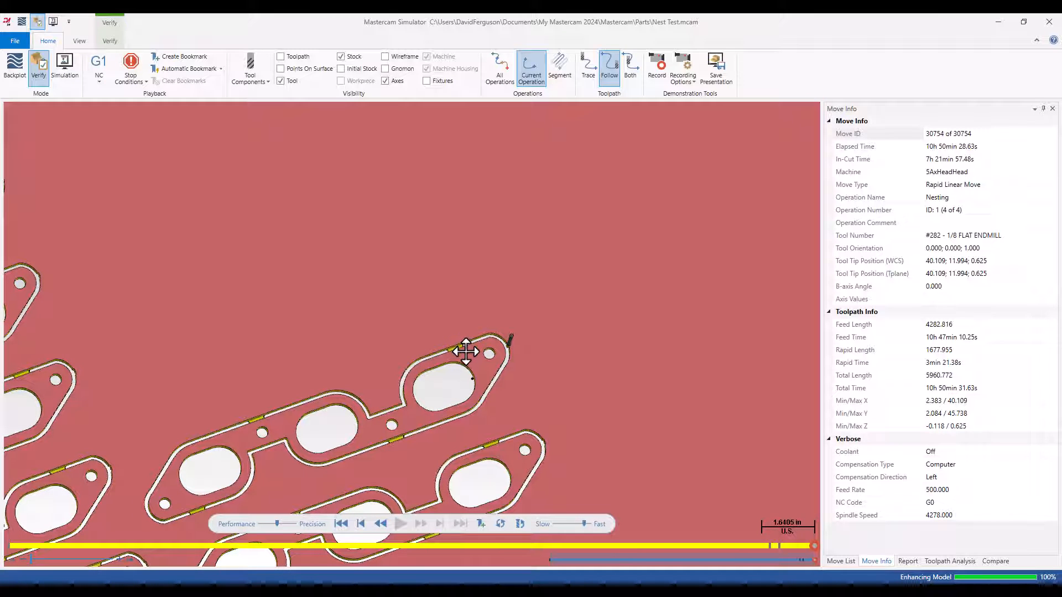
{"action": "mouse_move", "coordinate": [468, 349]}
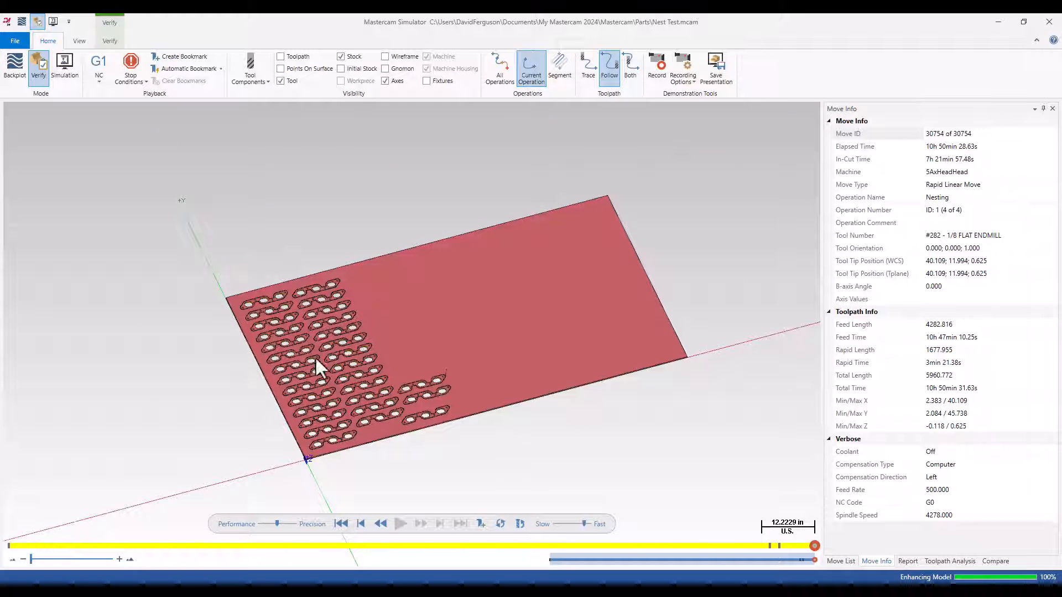
{"action": "mouse_move", "coordinate": [469, 378]}
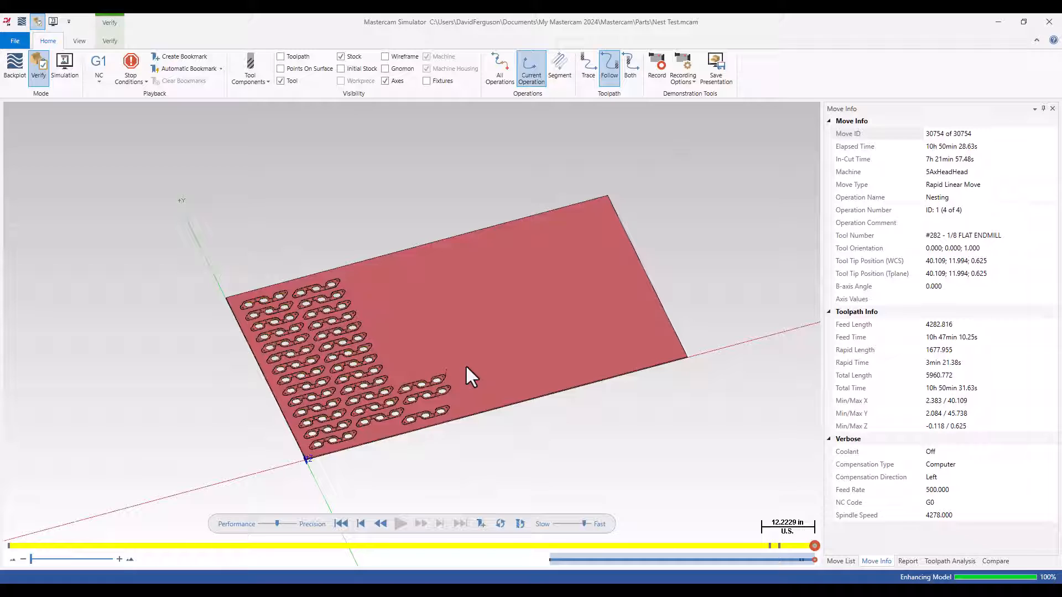
{"action": "mouse_move", "coordinate": [650, 345]}
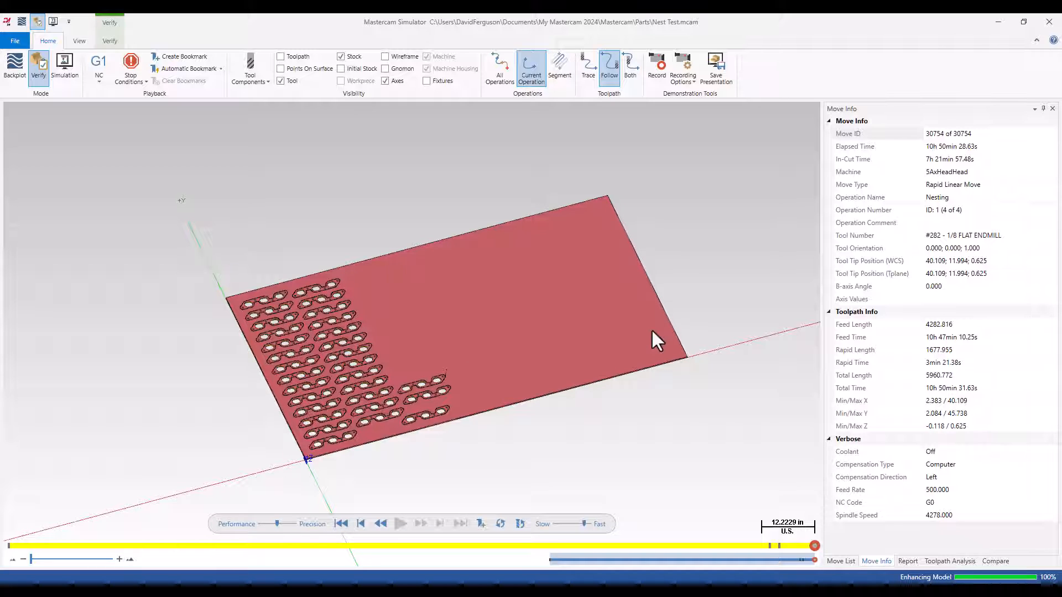
{"action": "mouse_move", "coordinate": [345, 435]}
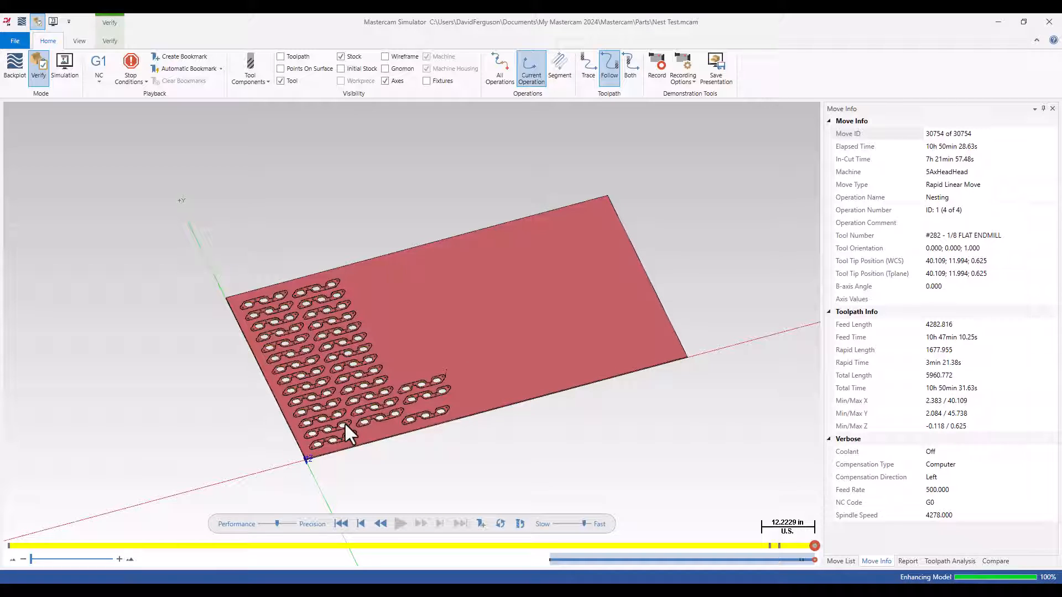
{"action": "mouse_move", "coordinate": [904, 69]}
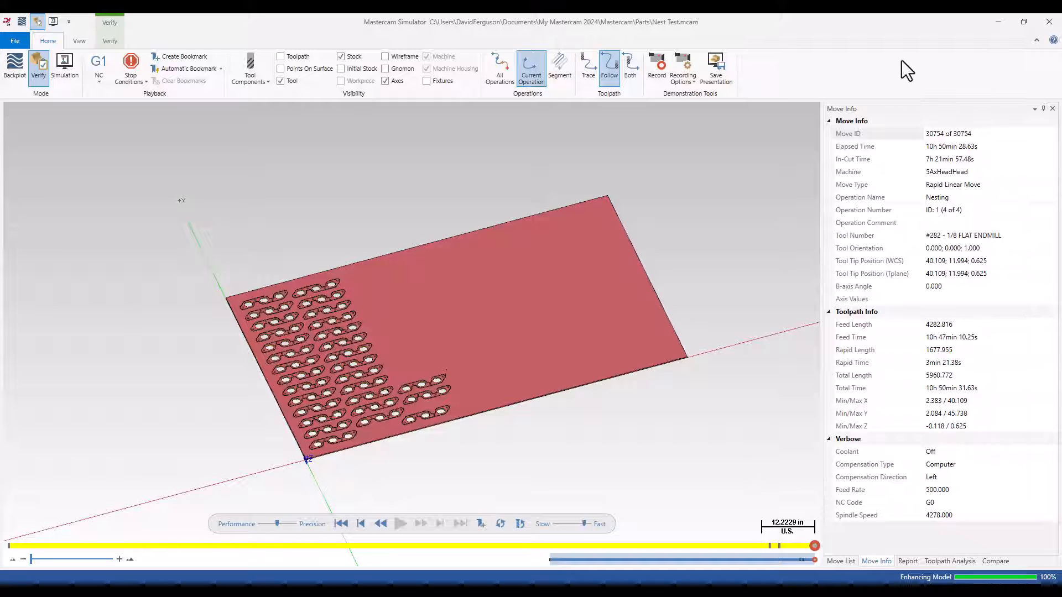
{"action": "mouse_move", "coordinate": [890, 73]}
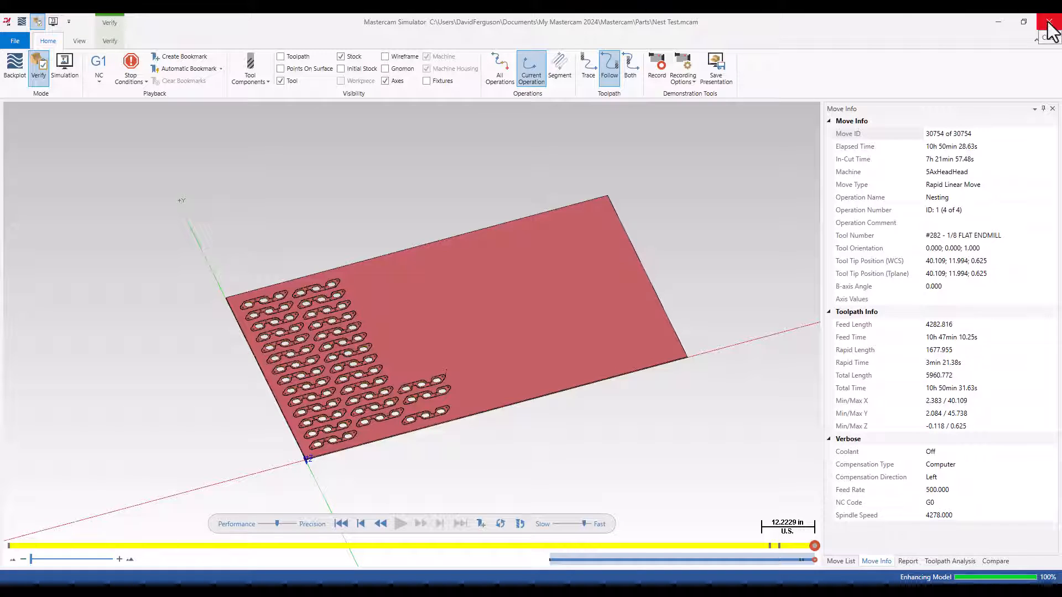
{"action": "left_click", "coordinate": [1046, 21]}
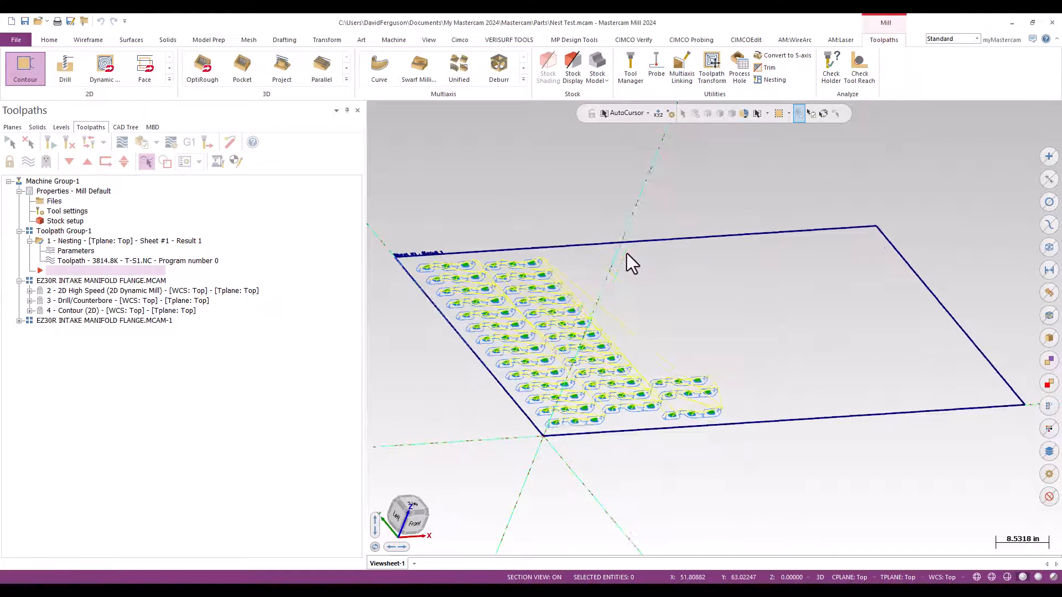
{"action": "right_click", "coordinate": [631, 261]}
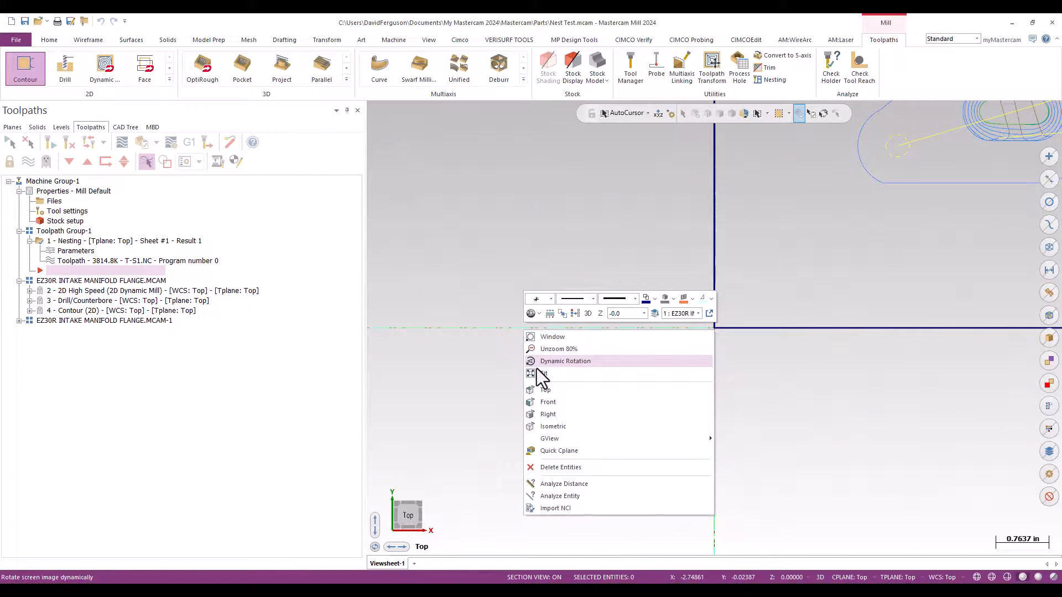